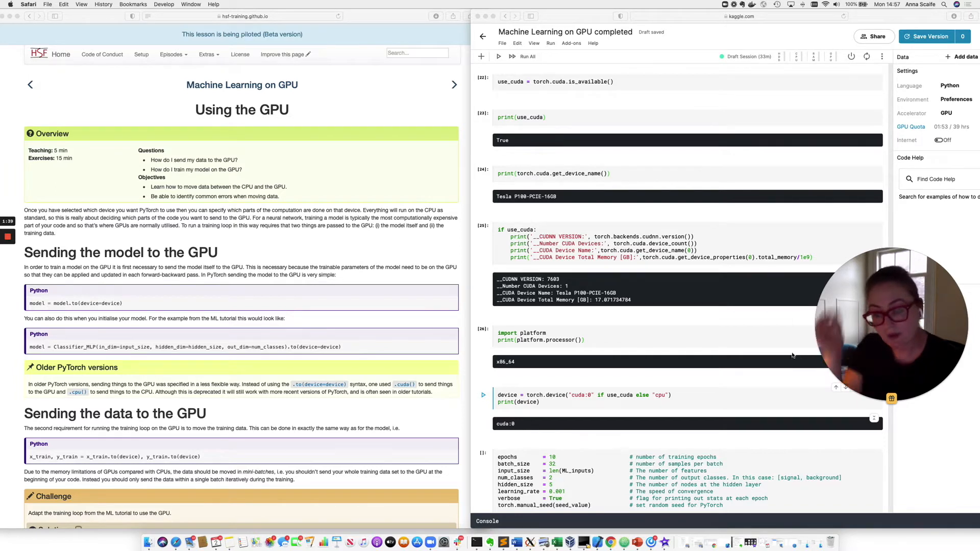
mouse_move(703, 355)
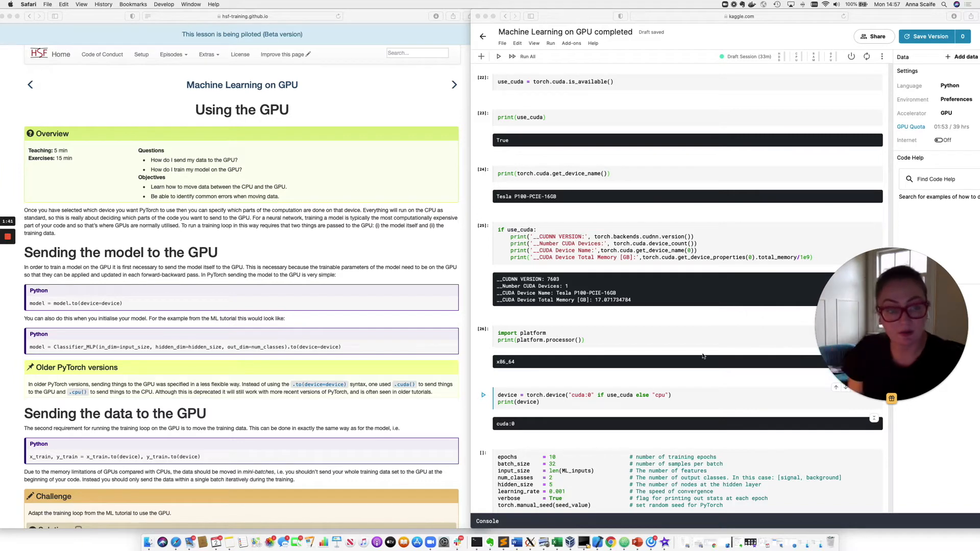
Step: Run the hyperparameter, DataLoader, MLP classifier and NN_clf creation cells in sequence
scroll("down", 3)
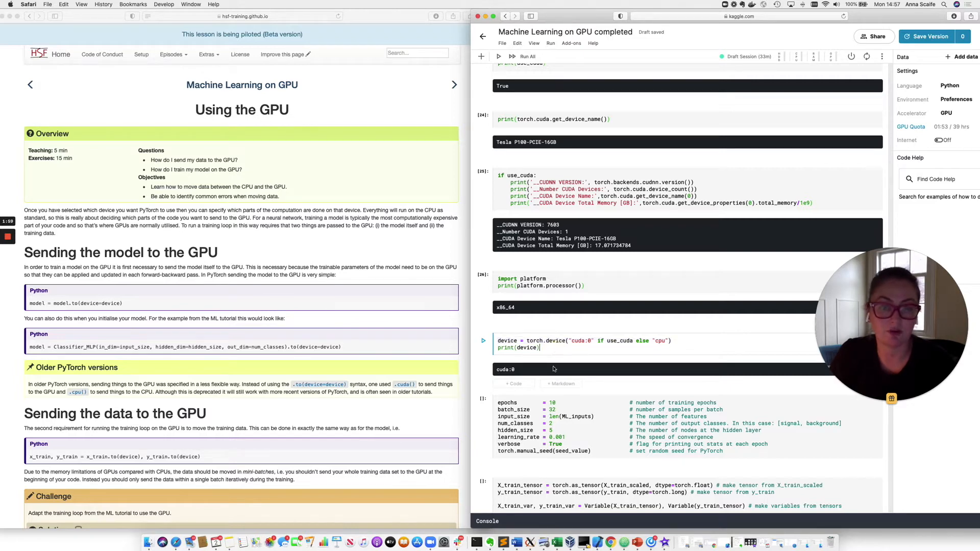
scroll("down", 3)
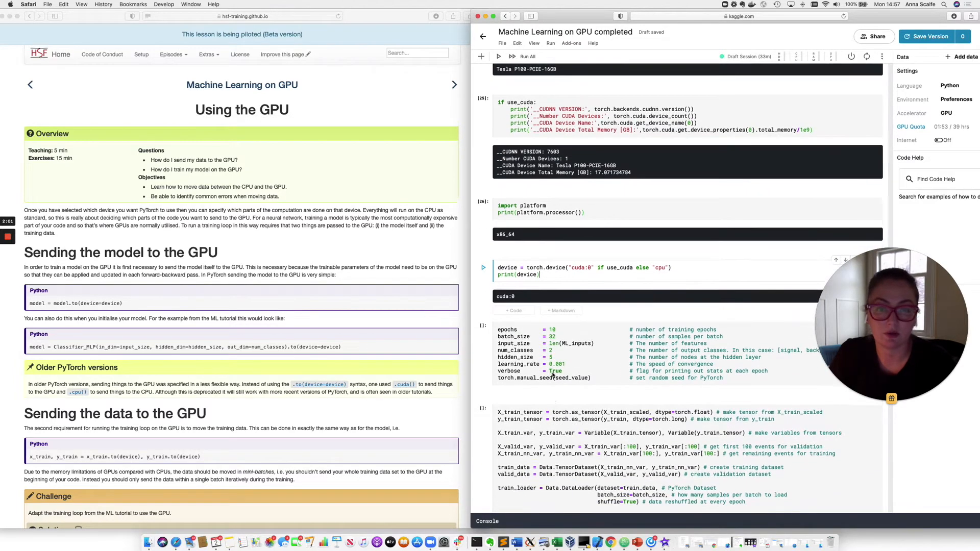
scroll("down", 3)
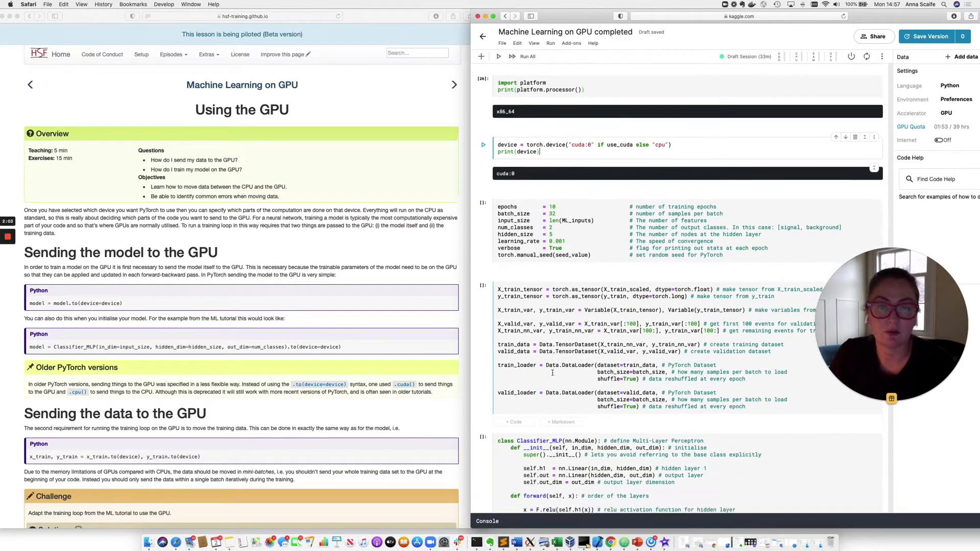
scroll("down", 3)
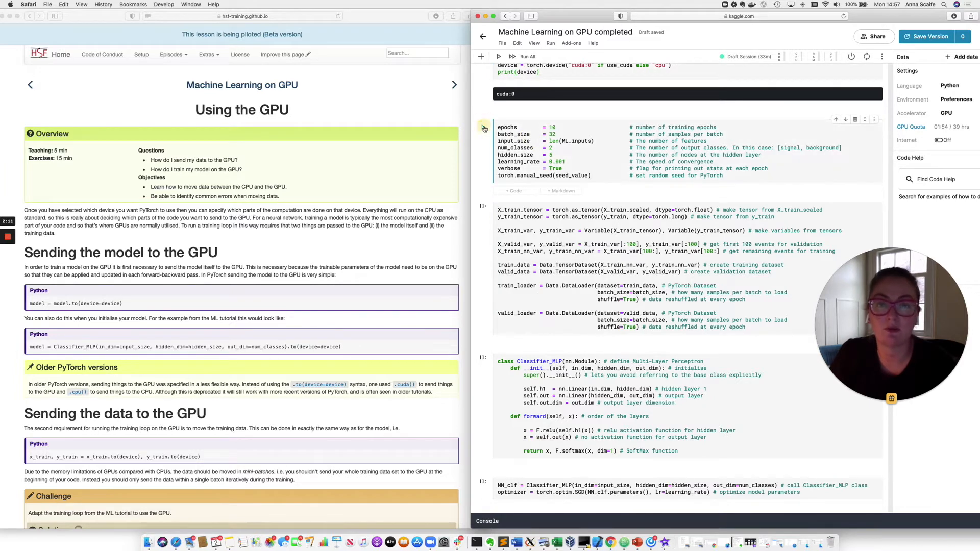
left_click(483, 128)
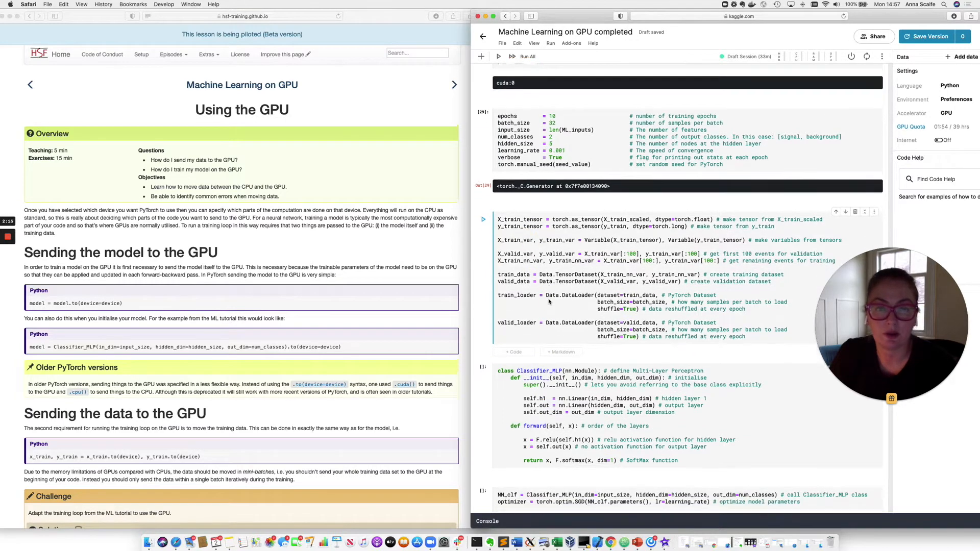
scroll("down", 3)
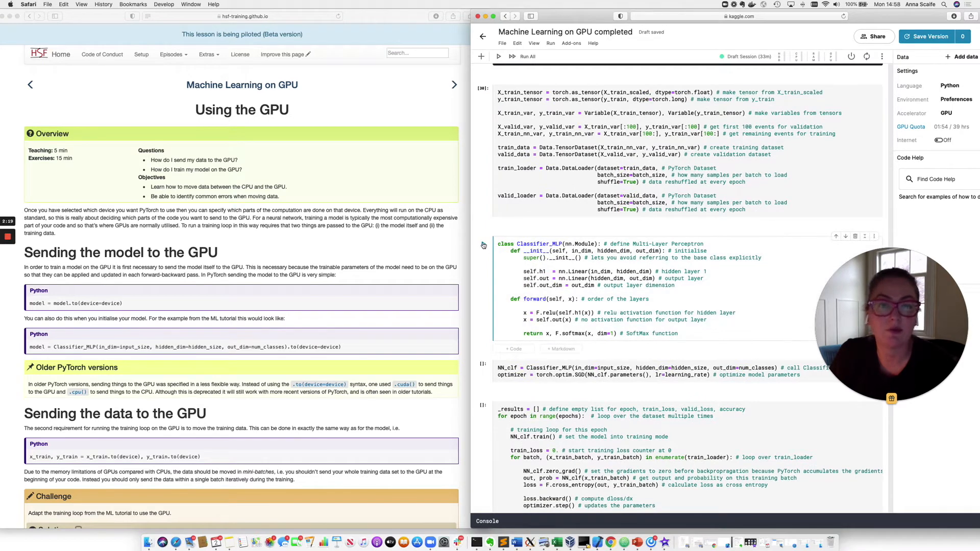
mouse_move(483, 245)
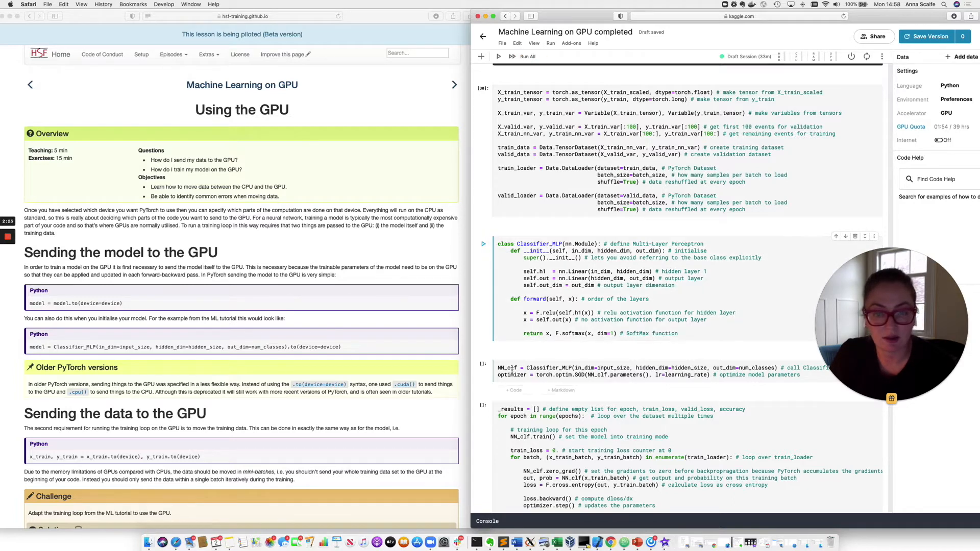
scroll("down", 3)
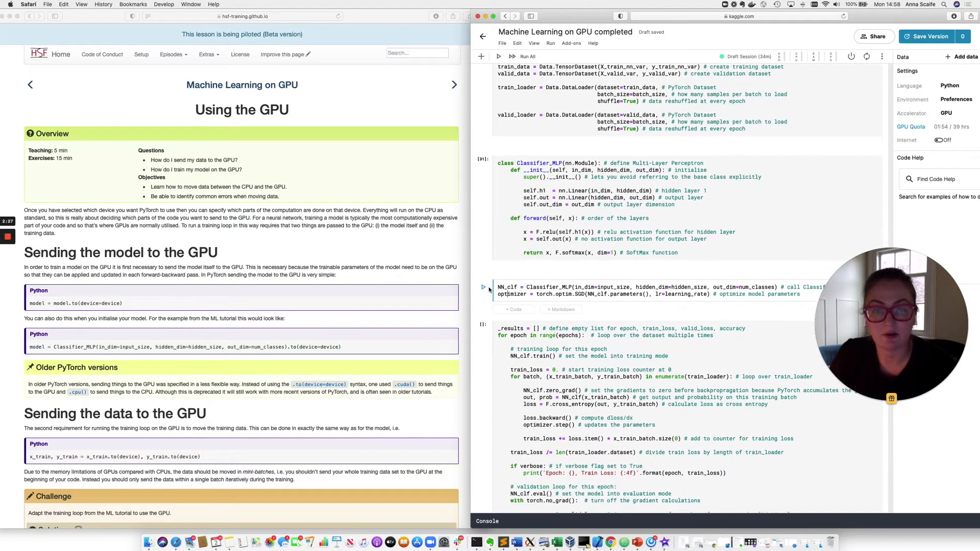
mouse_move(482, 288)
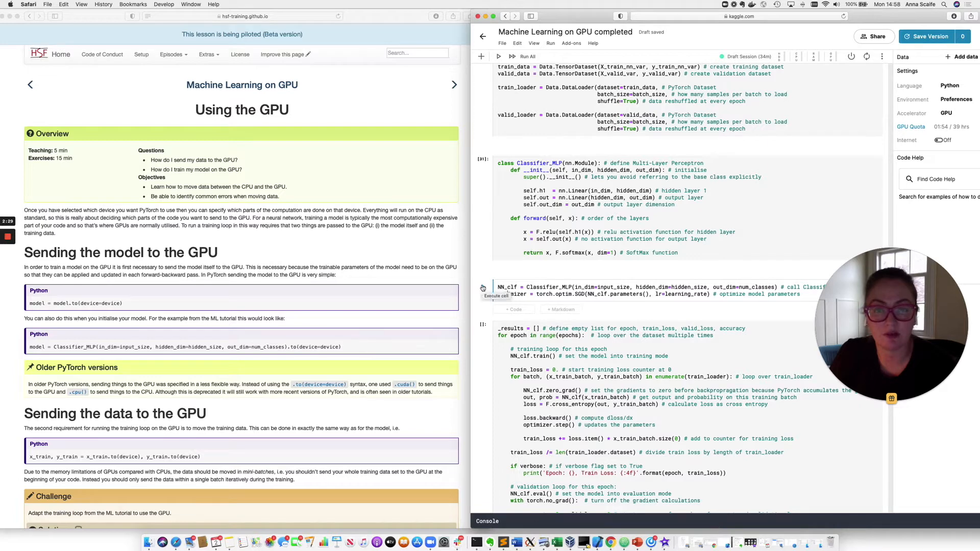
scroll("down", 3)
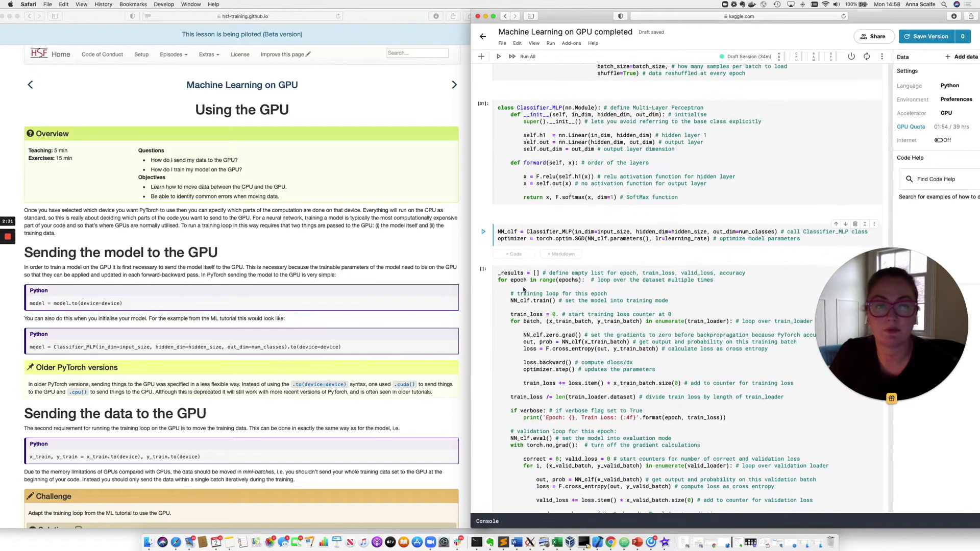
scroll("up", 3)
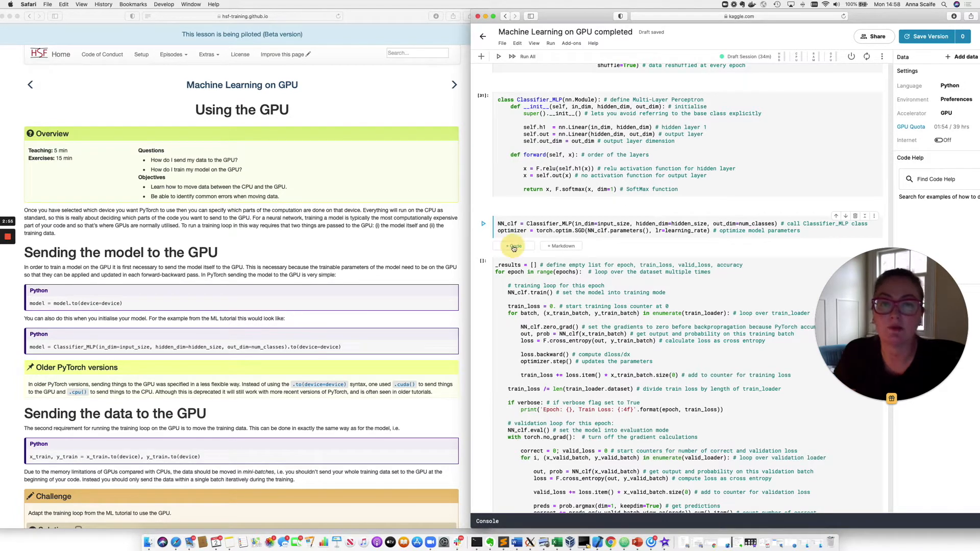
Step: Add a code cell below model creation and start typing NN_clf = NN_clf.to(device=device)
left_click(513, 245)
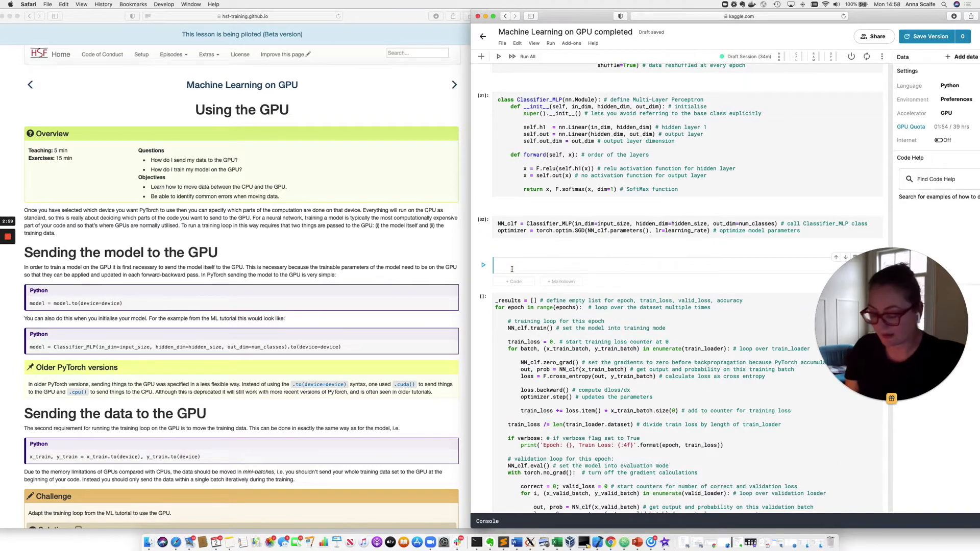
type("NN")
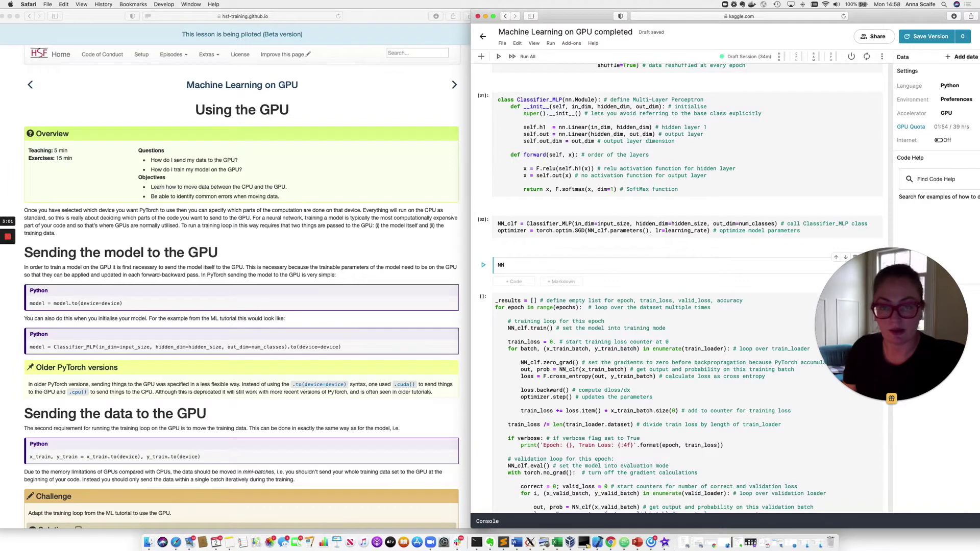
type("_")
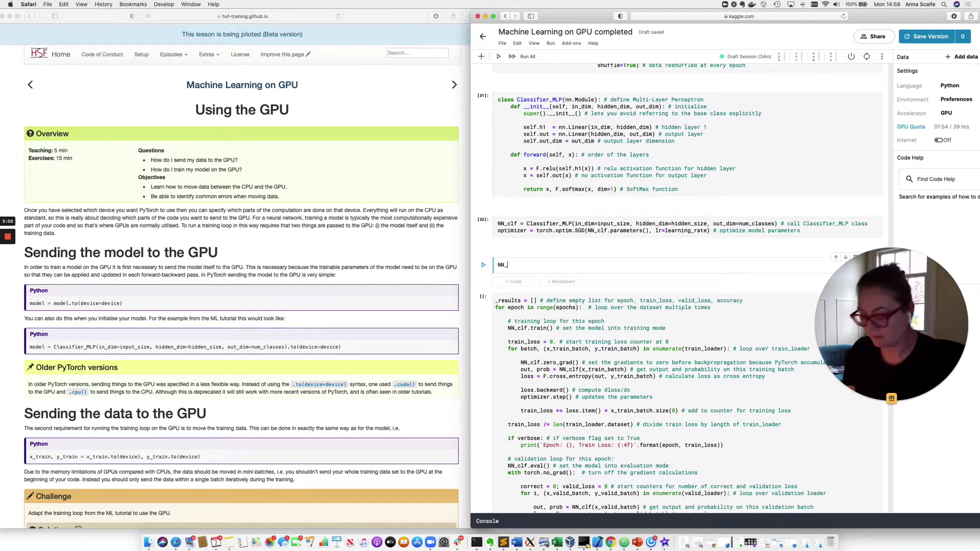
type("clf =")
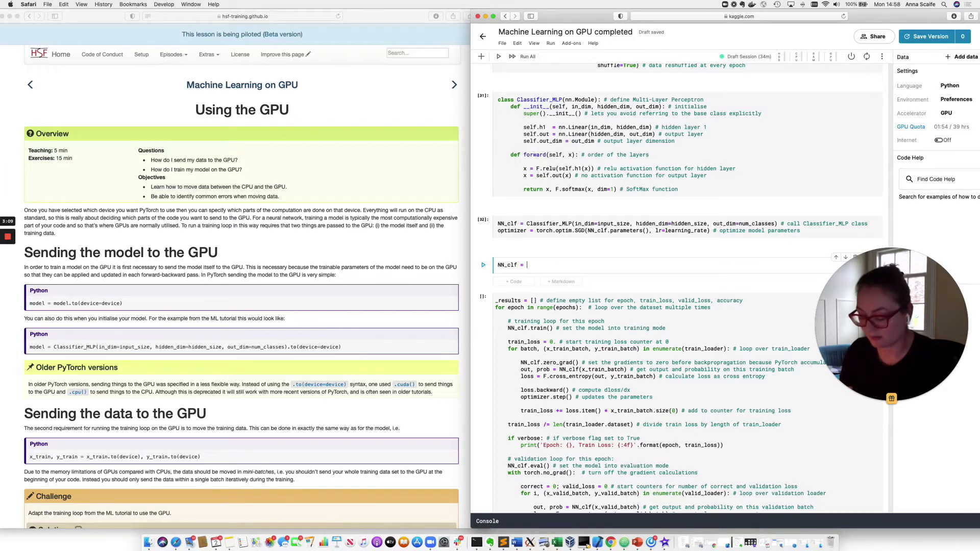
type("NN_clf")
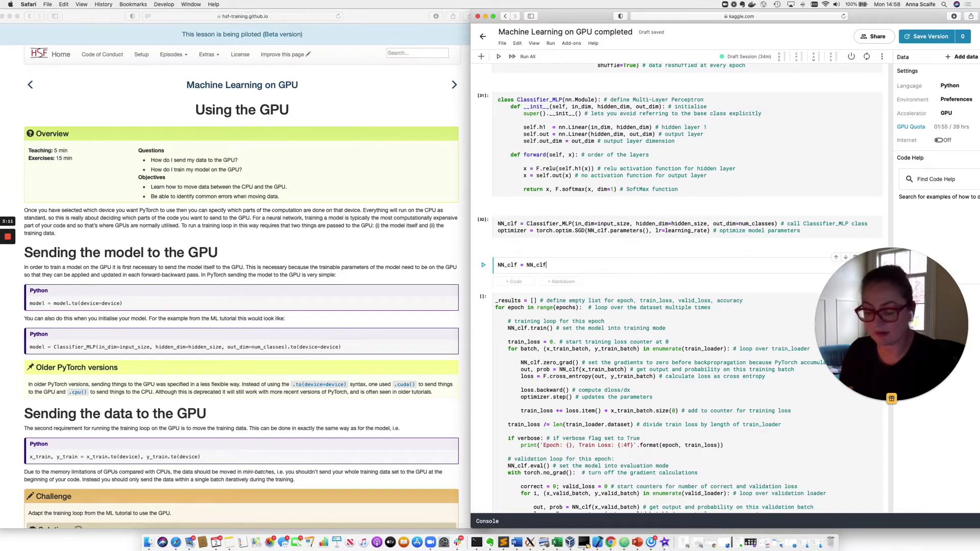
type(".t")
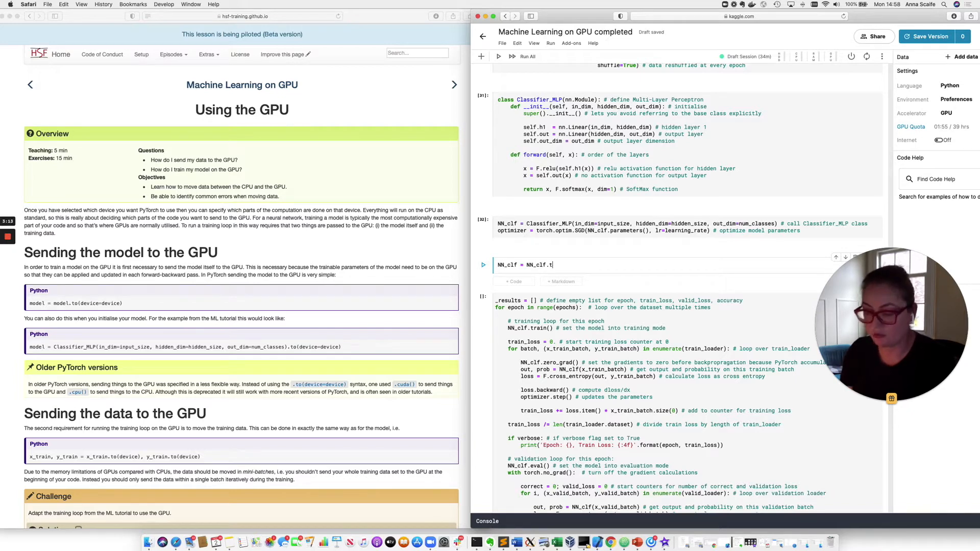
type("o(d")
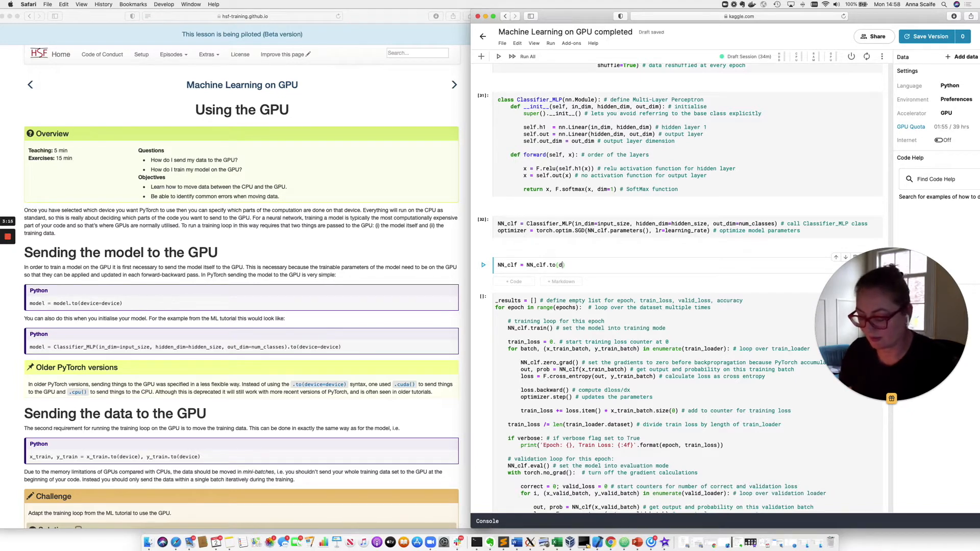
type("evice=device")
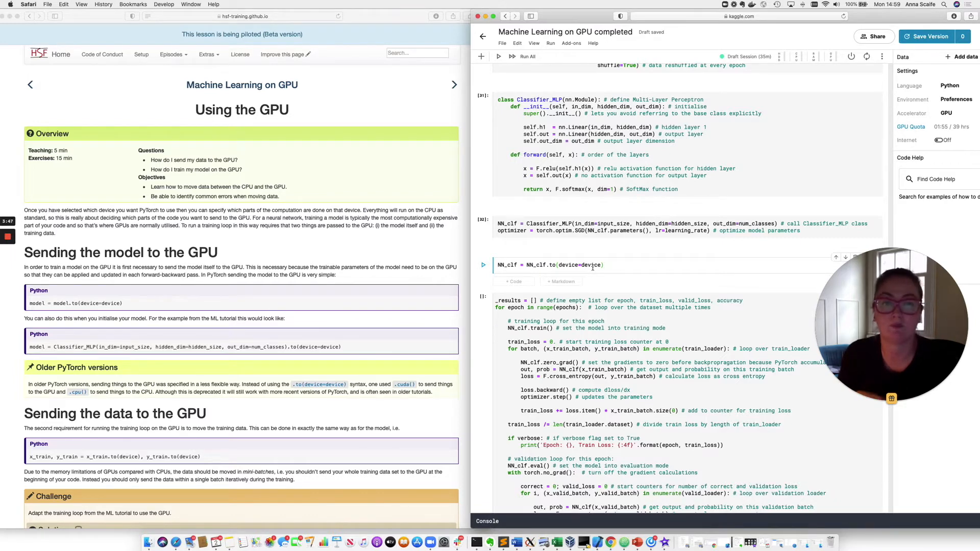
Step: Fix the device argument so the line reads NN_clf = NN_clf.to(device=device)
double_click(590, 264)
type("torch")
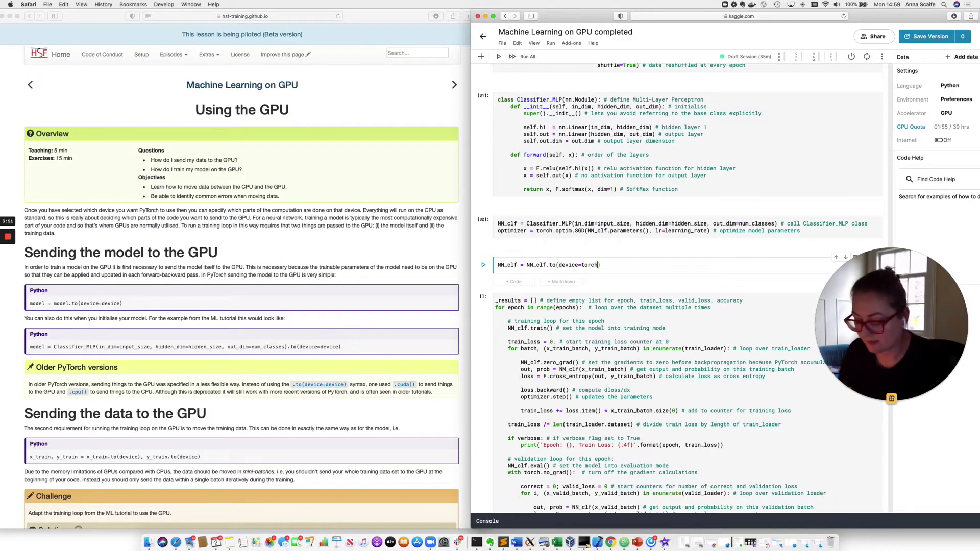
type(".device.")
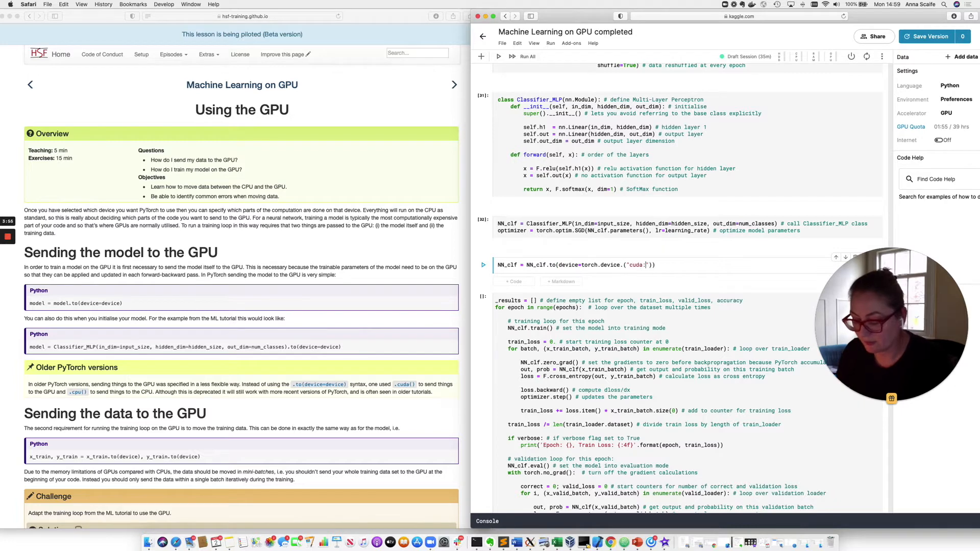
type("0")
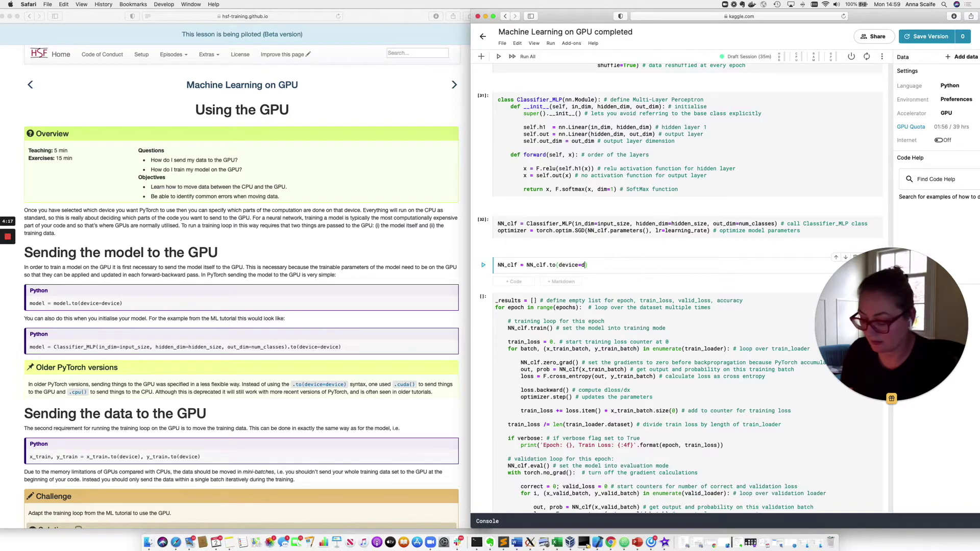
type("evice")
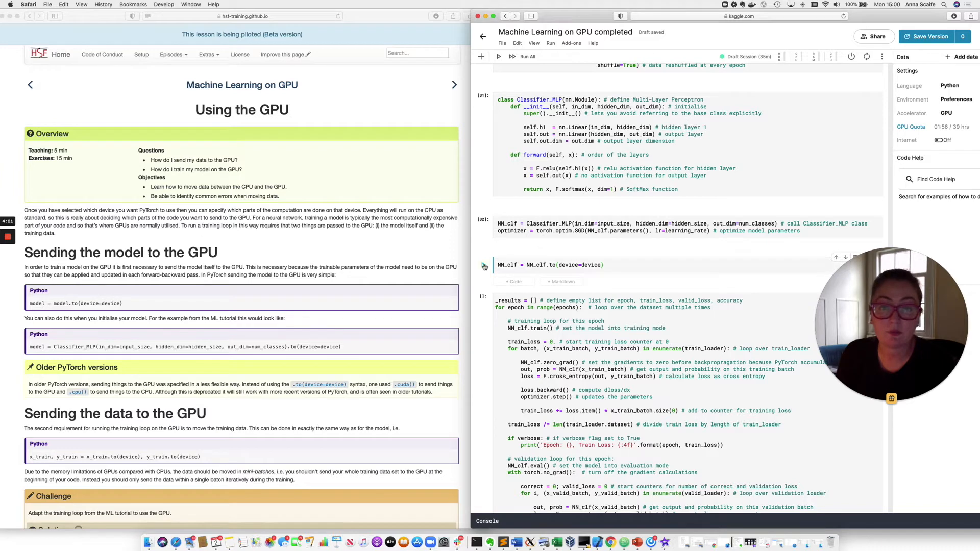
Step: Move .to(device=device) into the model-creation line and drop the separate transfer cell
left_click(499, 57)
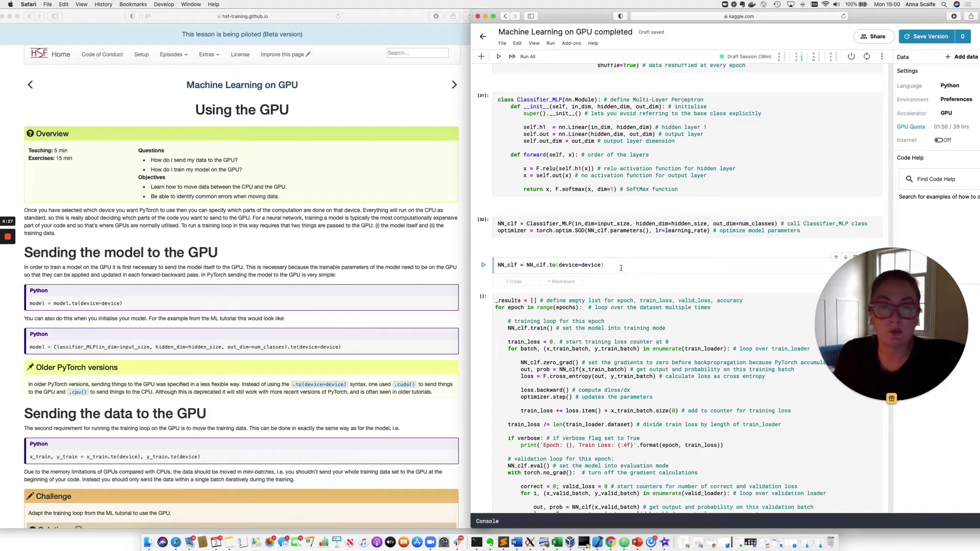
double_click(566, 265)
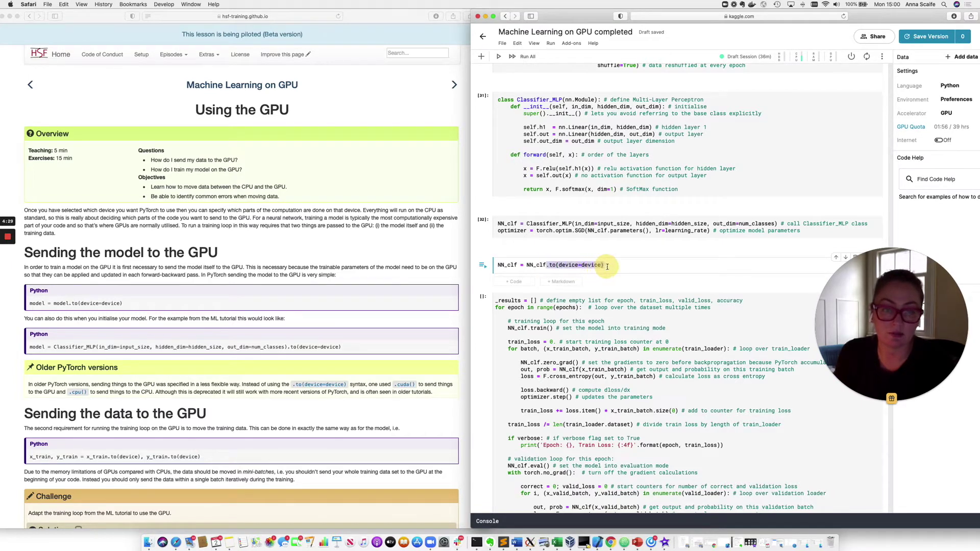
left_click(605, 265)
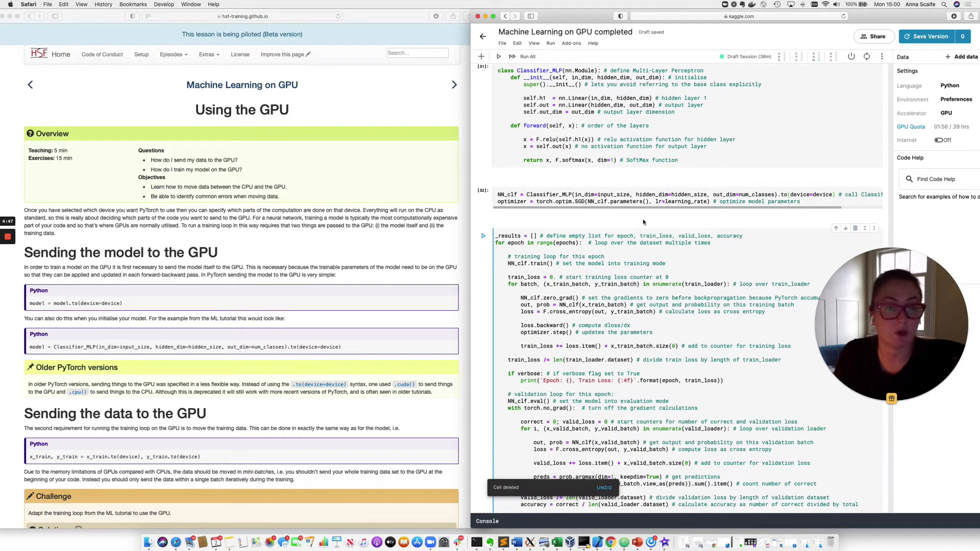
mouse_move(644, 223)
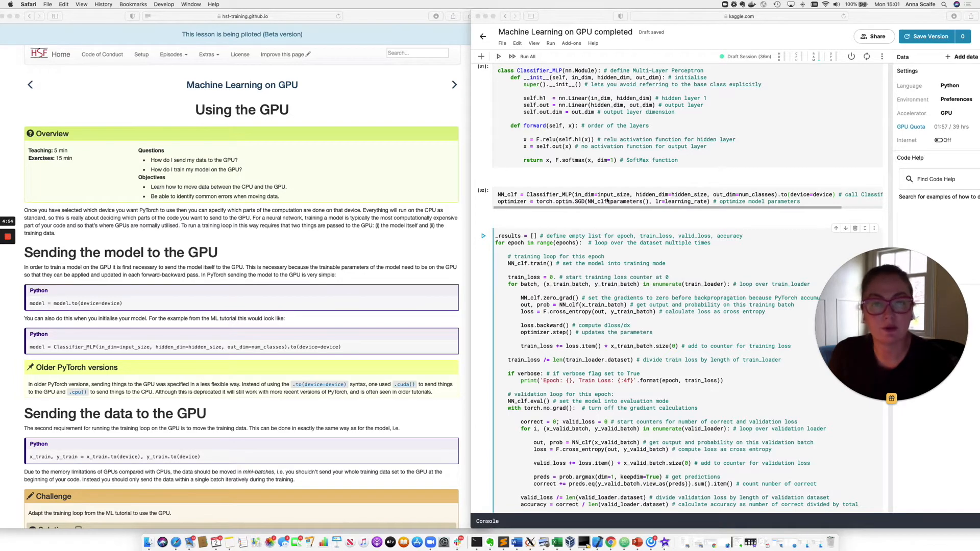
mouse_move(594, 218)
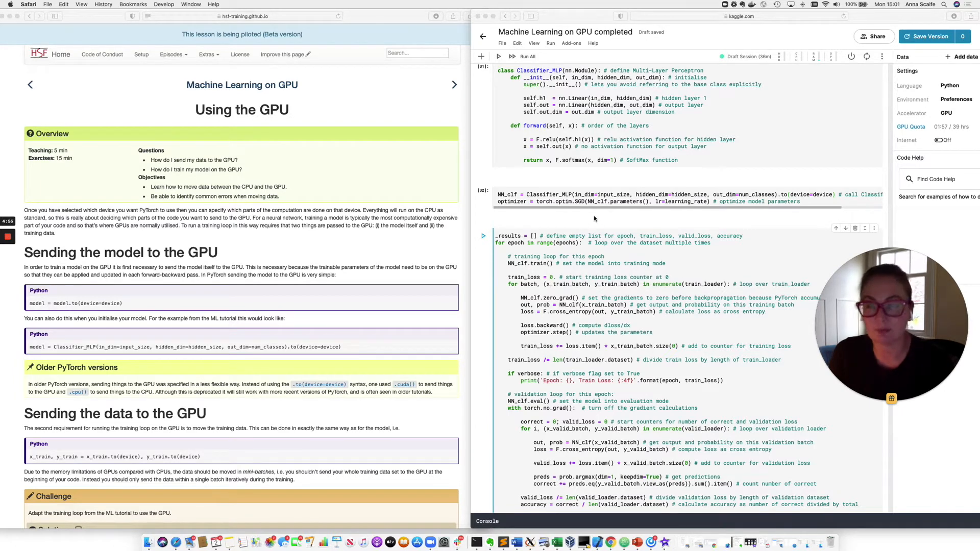
mouse_move(590, 256)
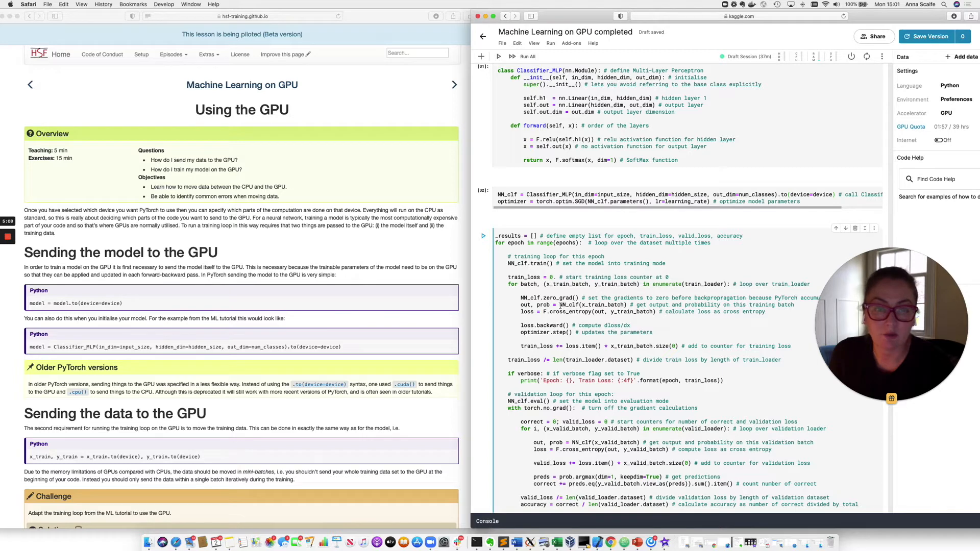
Step: Add x_train_batch, y_train_batch = x_train_batch.to(device), y_train_batch.to(device) inside the training loop
double_click(594, 304)
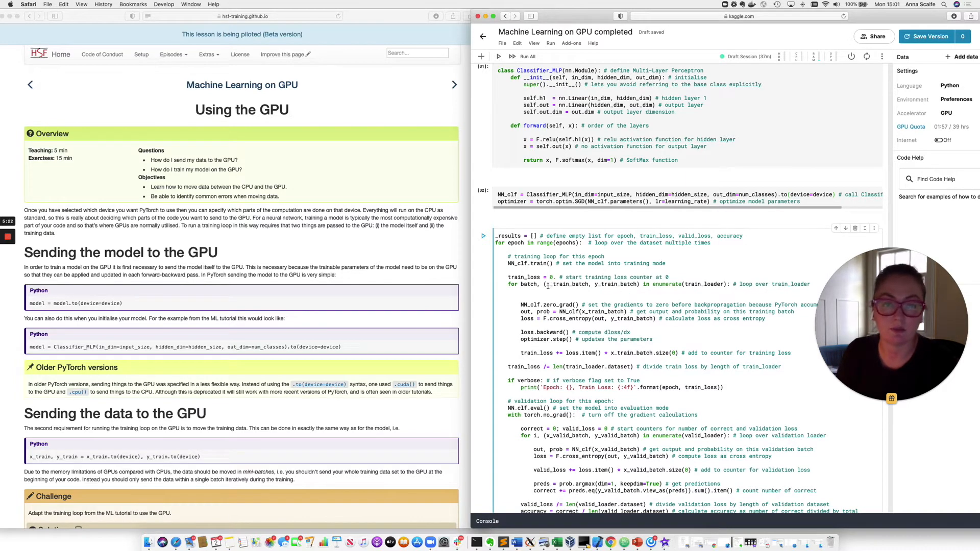
double_click(581, 283)
type("x_train_batch, y_train_batch = x_train_batch, y_train_batch")
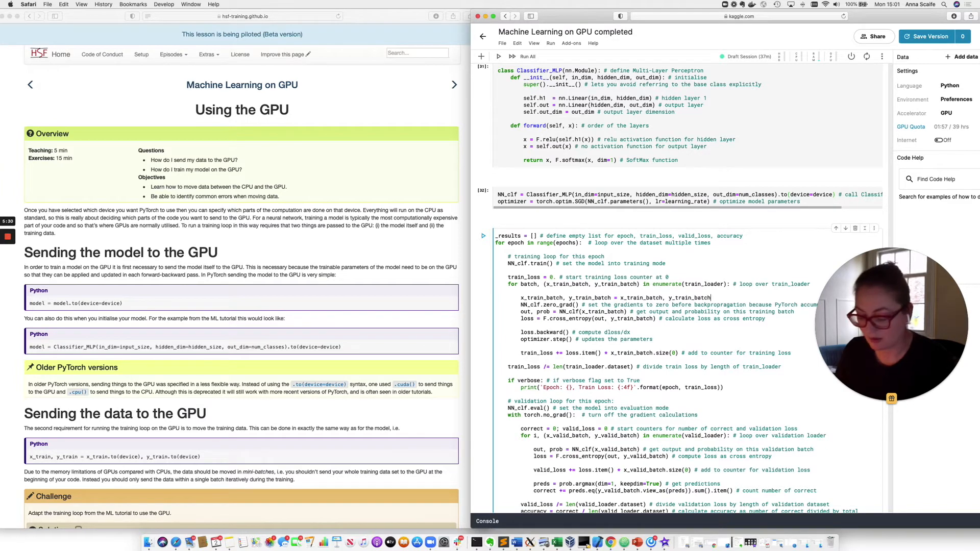
type(".to(device=device")
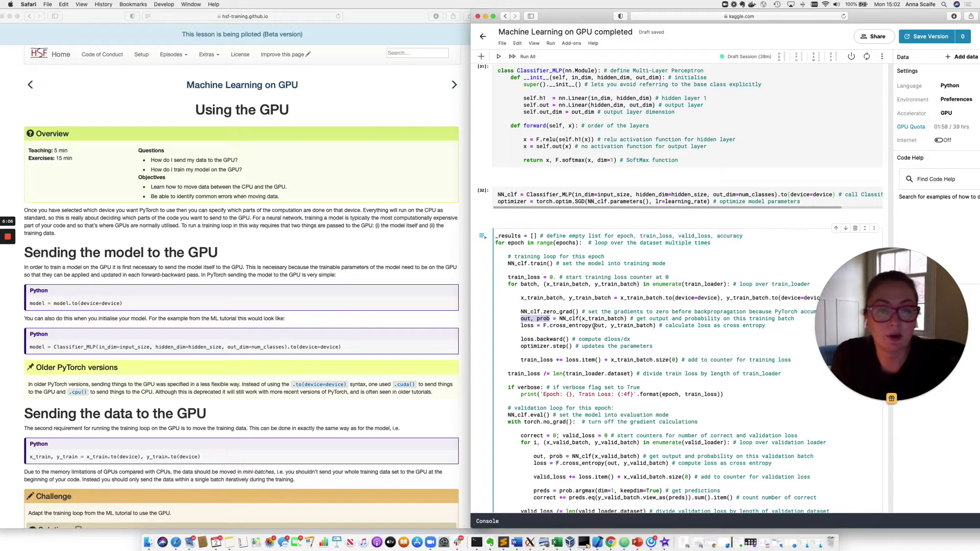
double_click(624, 325)
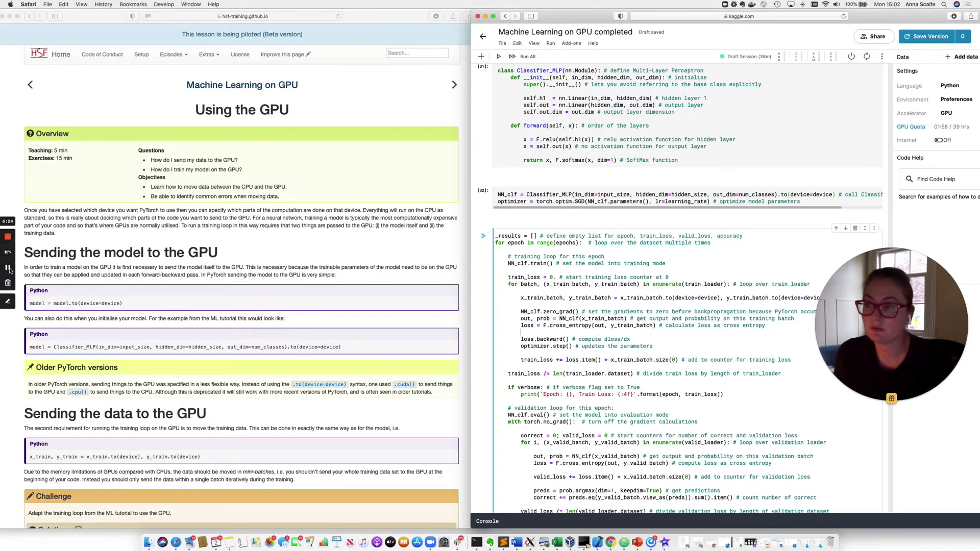
scroll("down", 3)
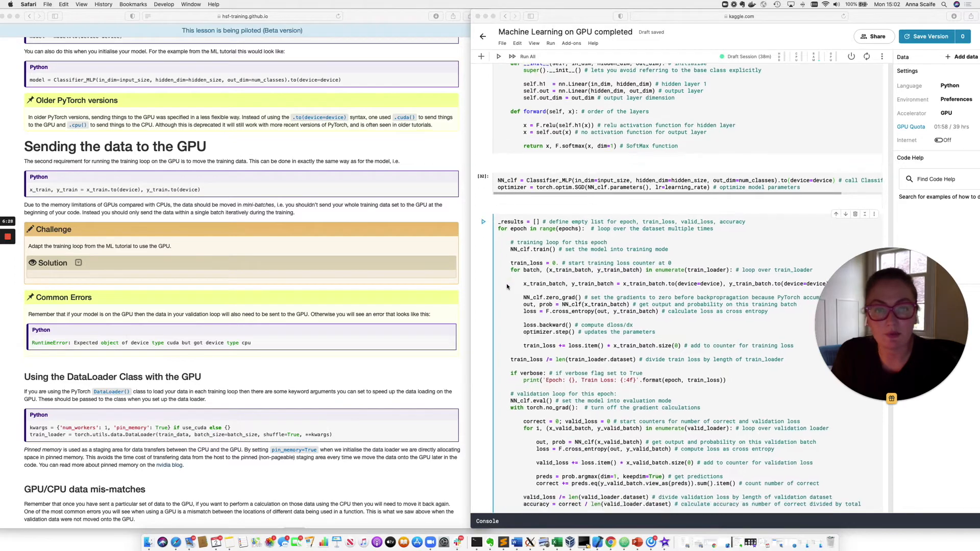
scroll("down", 3)
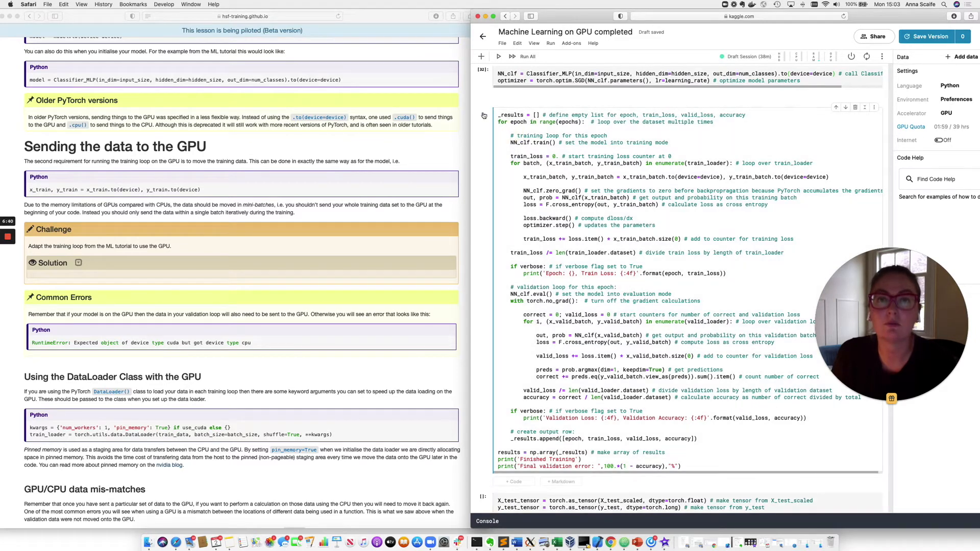
Step: Run the edited training loop cell
left_click(499, 56)
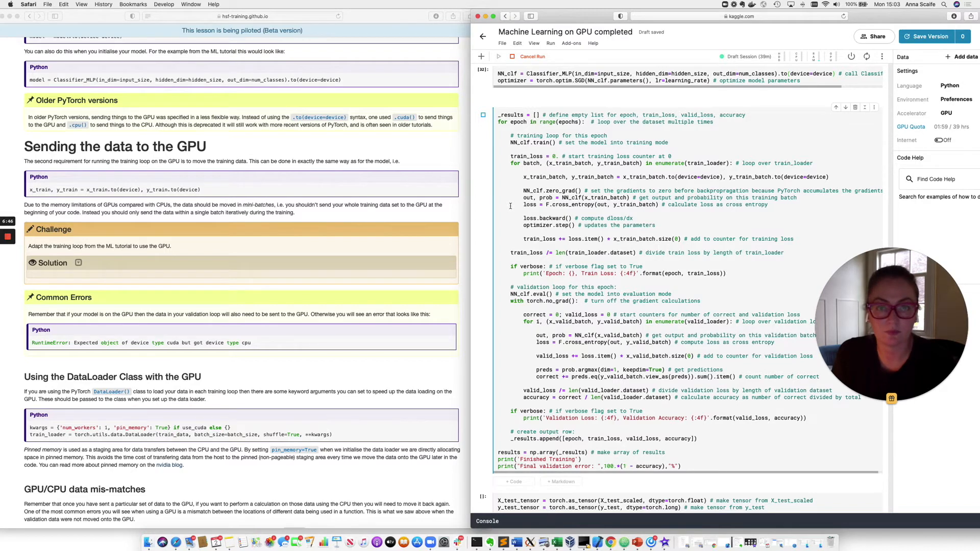
mouse_move(505, 300)
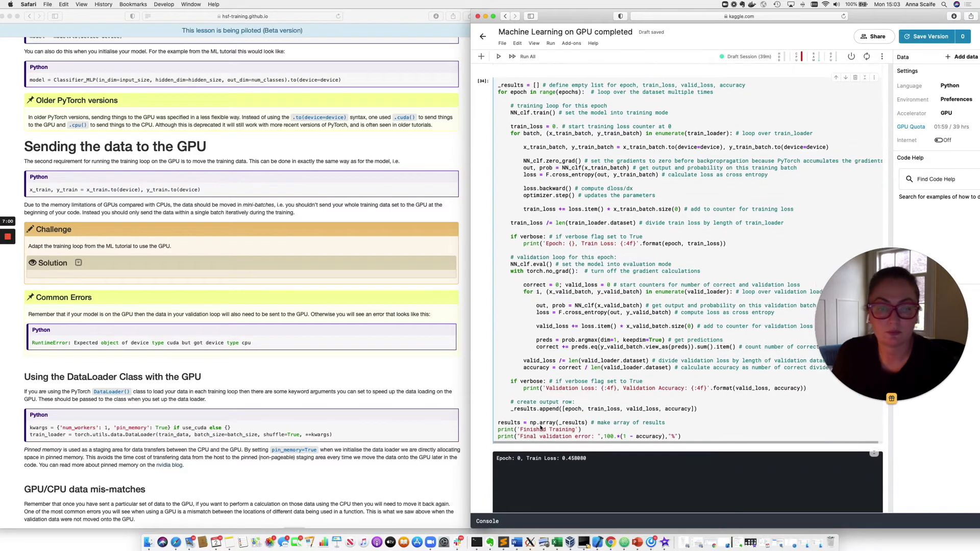
Step: Read the RuntimeError traceback showing validation data on CPU while CUDA was expected
scroll("down", 3)
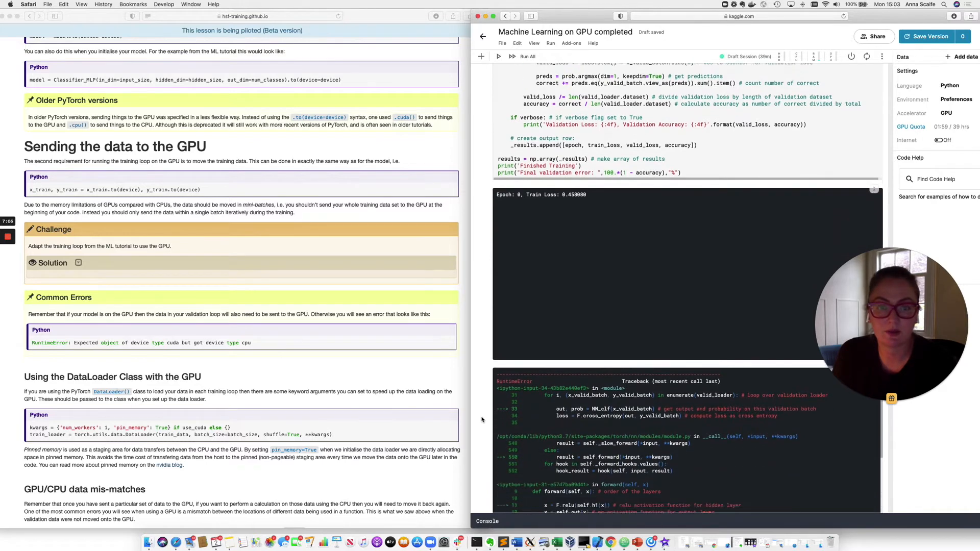
scroll("down", 3)
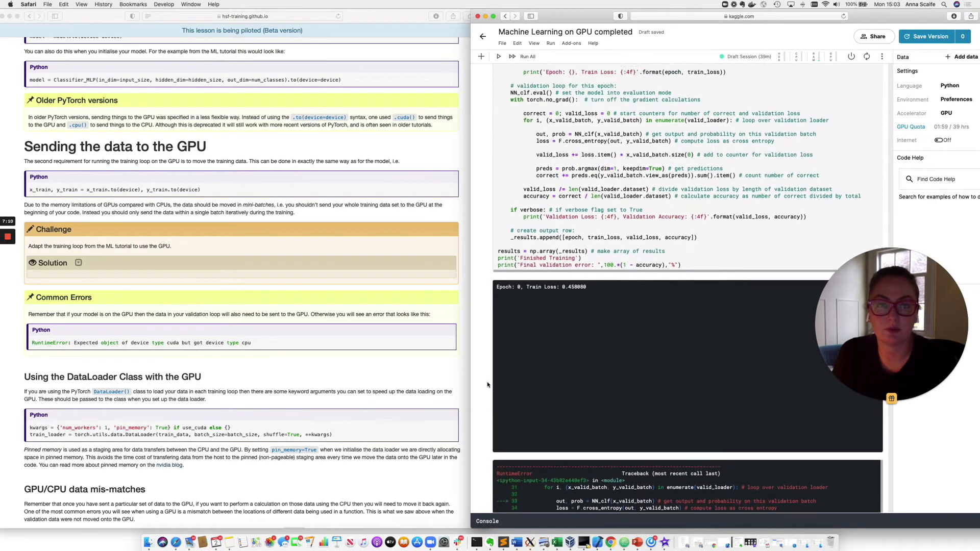
scroll("up", 3)
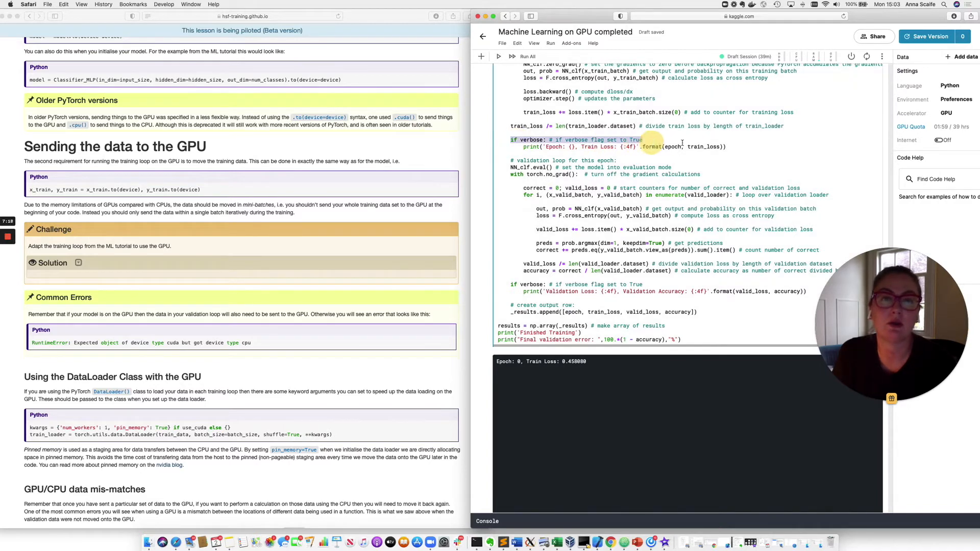
left_click(687, 147)
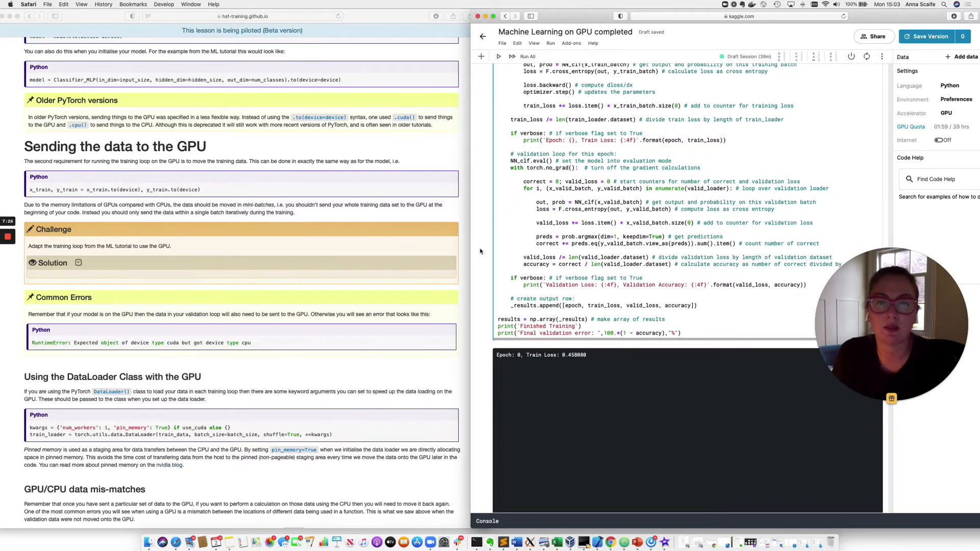
scroll("down", 3)
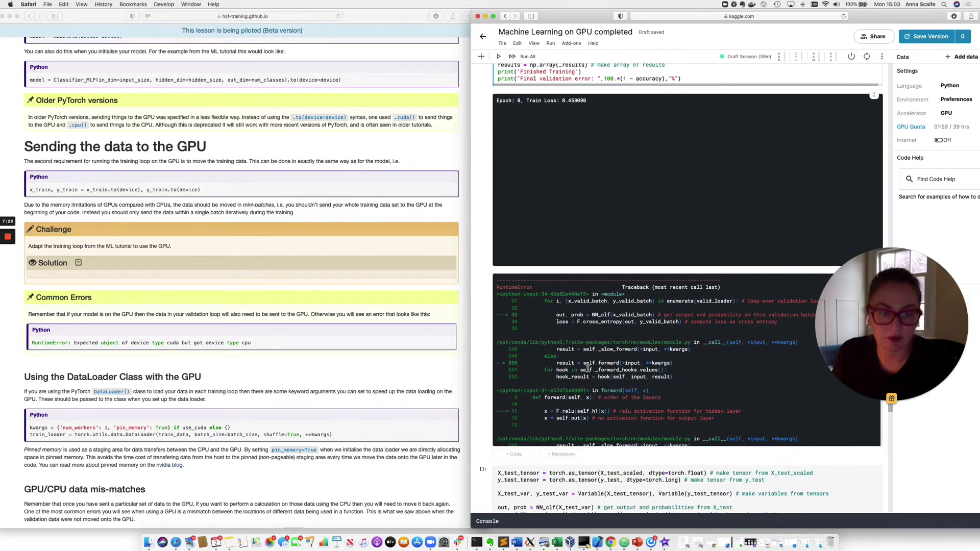
scroll("down", 3)
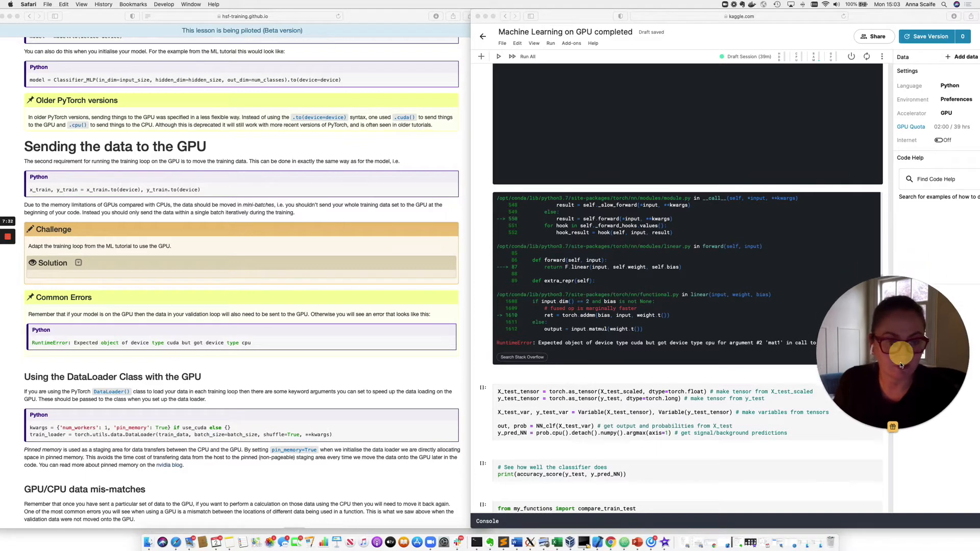
scroll("down", 3)
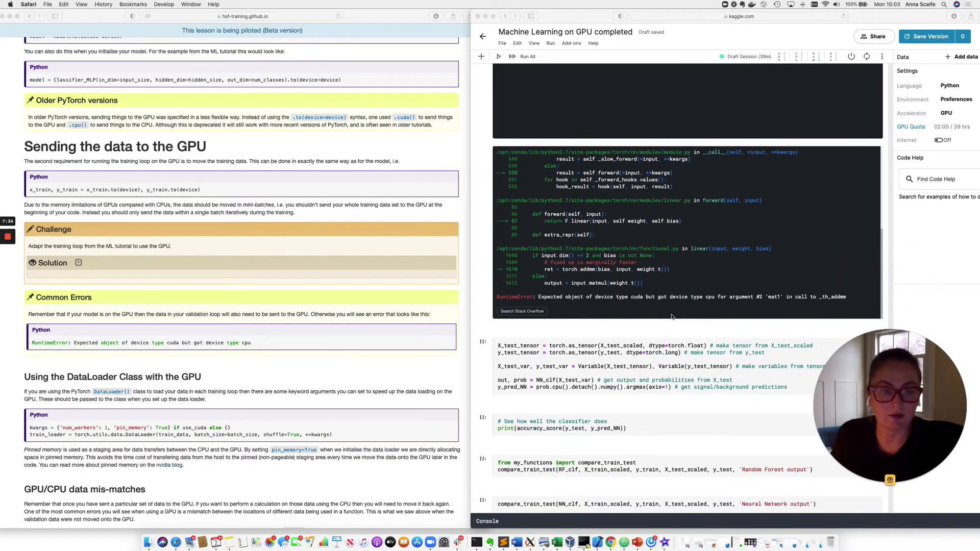
mouse_move(611, 308)
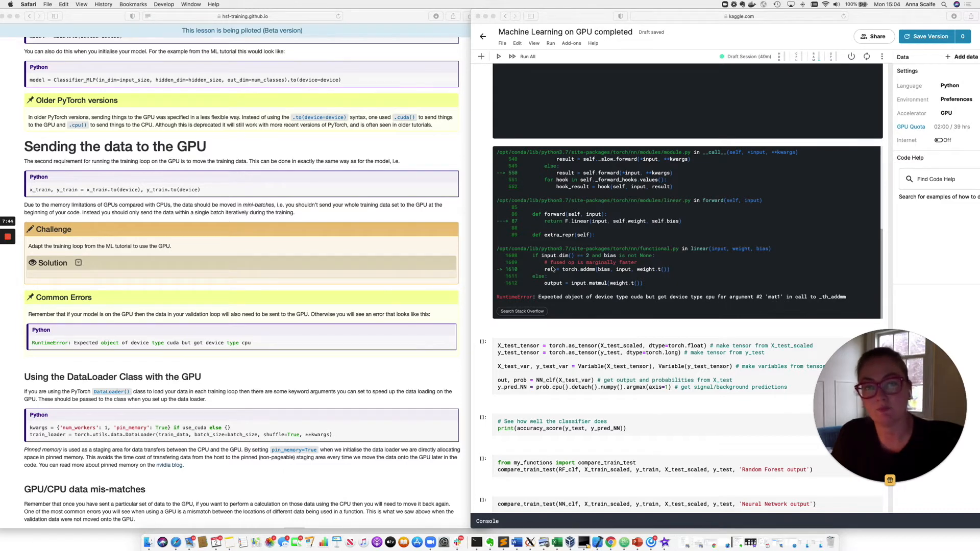
mouse_move(487, 265)
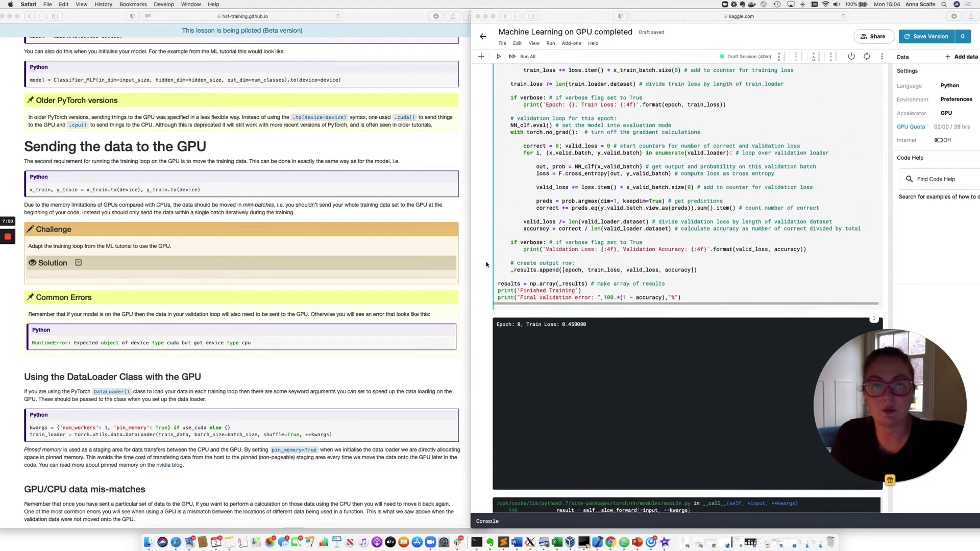
Step: Add x_valid_batch, y_valid_batch = x_valid_batch.to(device=device), y_valid_batch.to(device=device) in the validation loop
scroll("up", 3)
type("x_valid_batch, y_valid_batch = x_valid_batch, y_valid_batch")
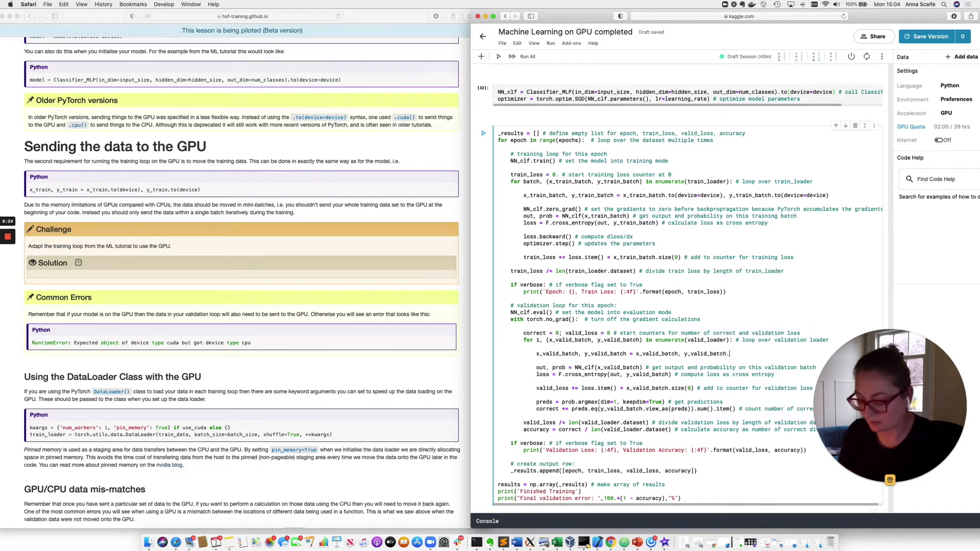
type(".to(device=device")
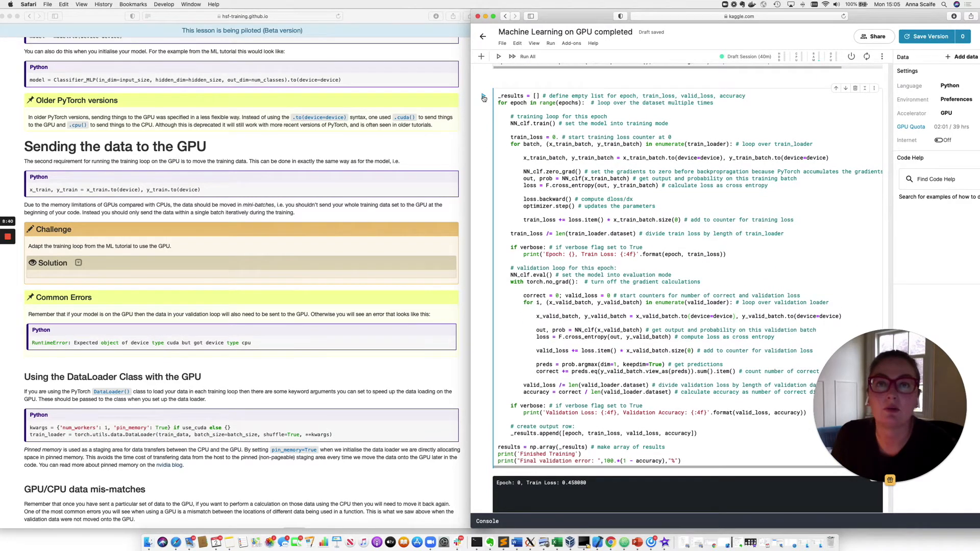
left_click(511, 56)
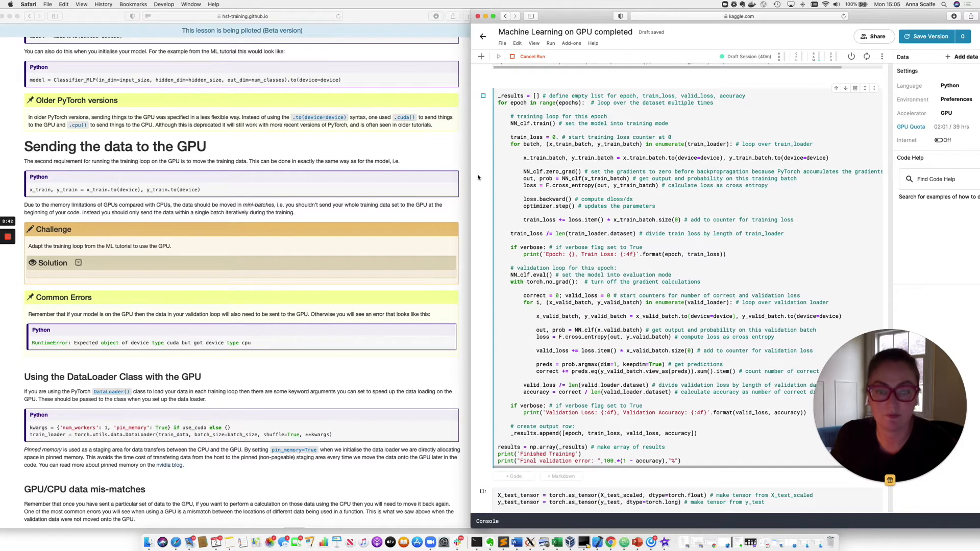
scroll("down", 3)
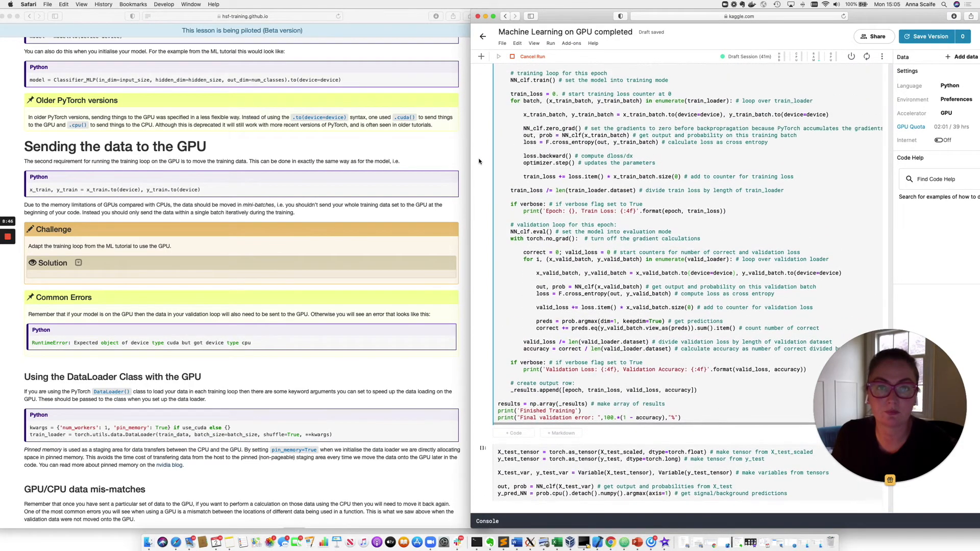
scroll("down", 3)
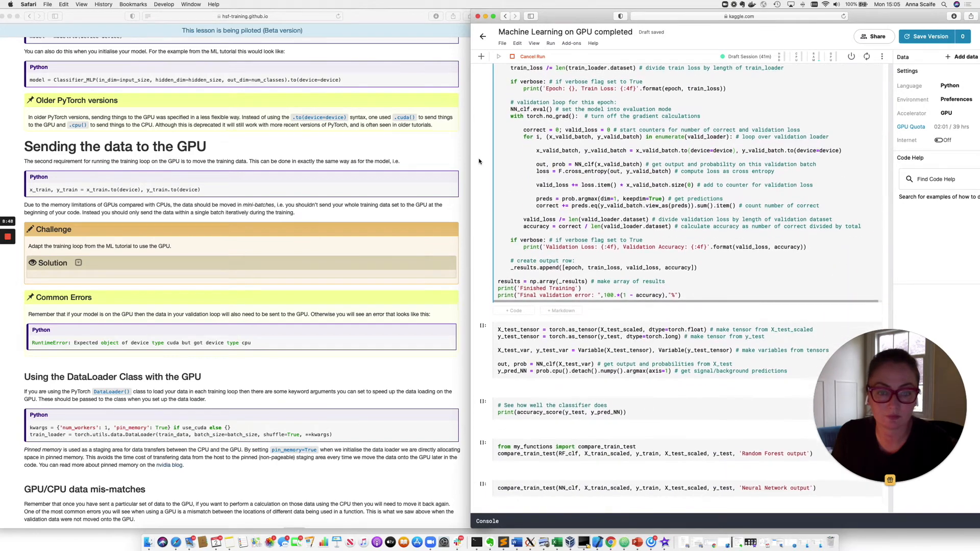
scroll("down", 3)
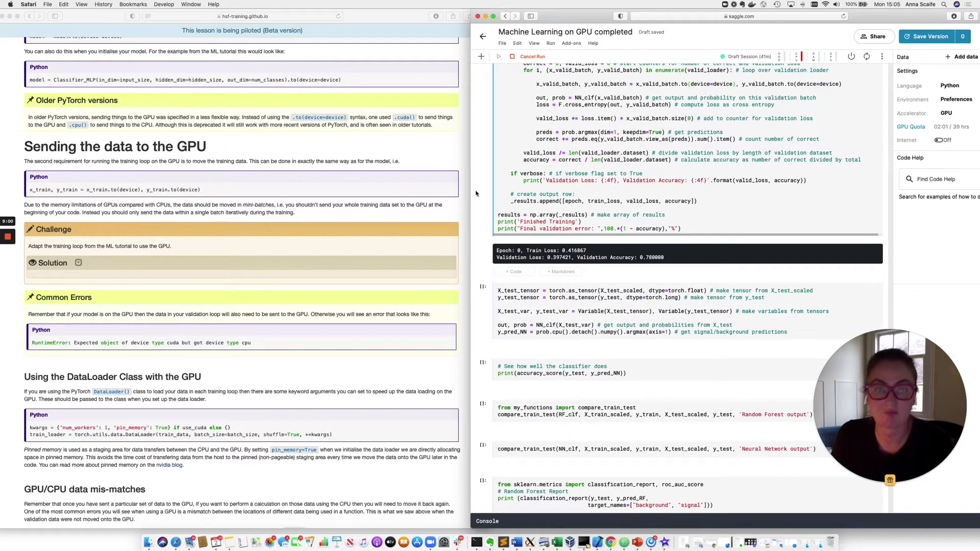
mouse_move(496, 260)
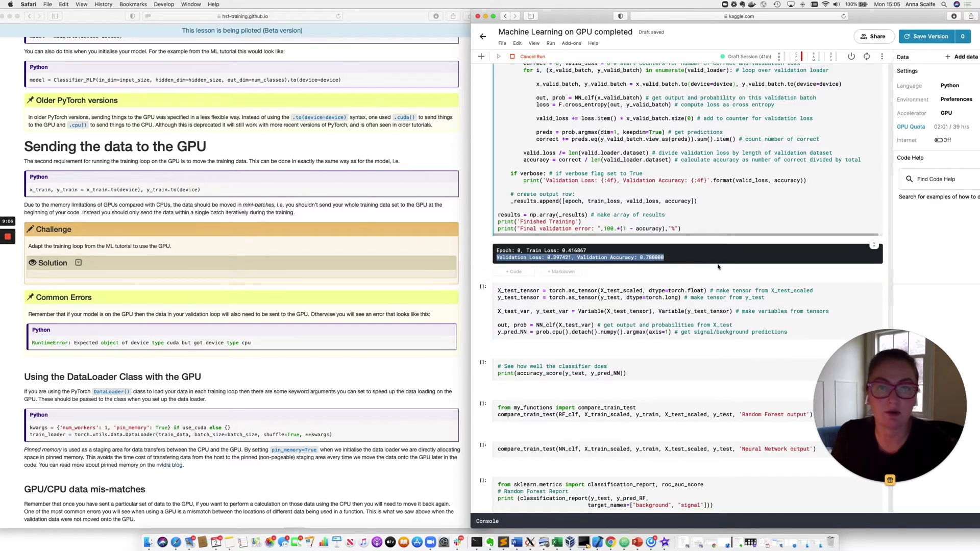
mouse_move(718, 267)
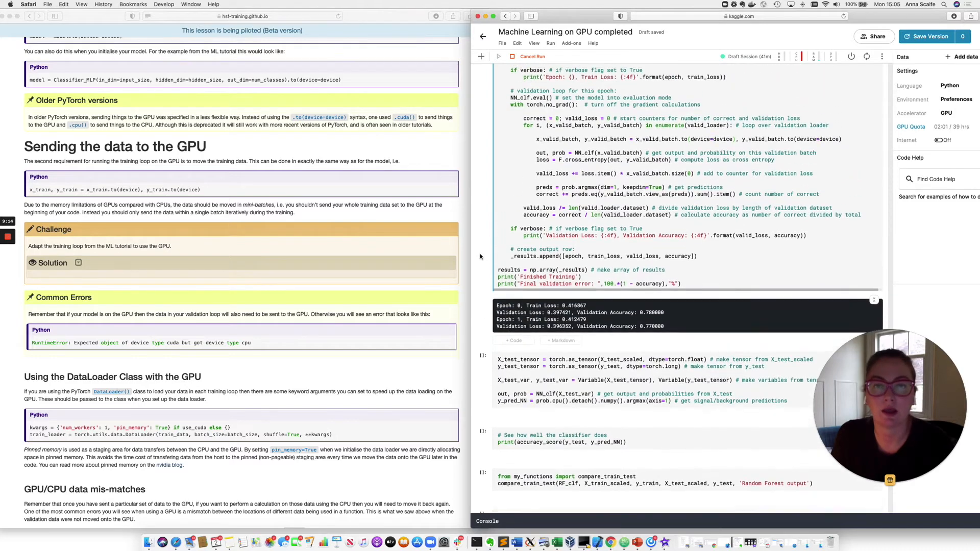
scroll("up", 3)
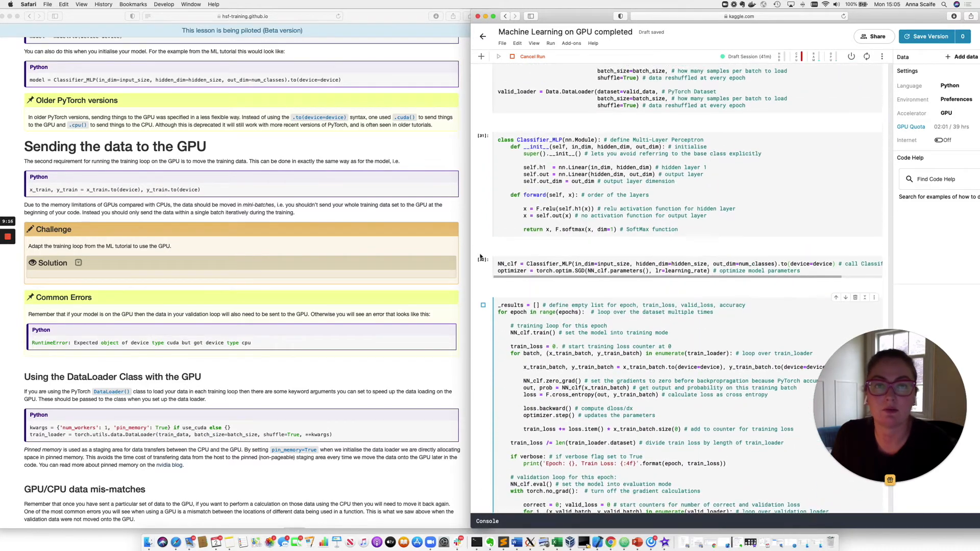
scroll("up", 3)
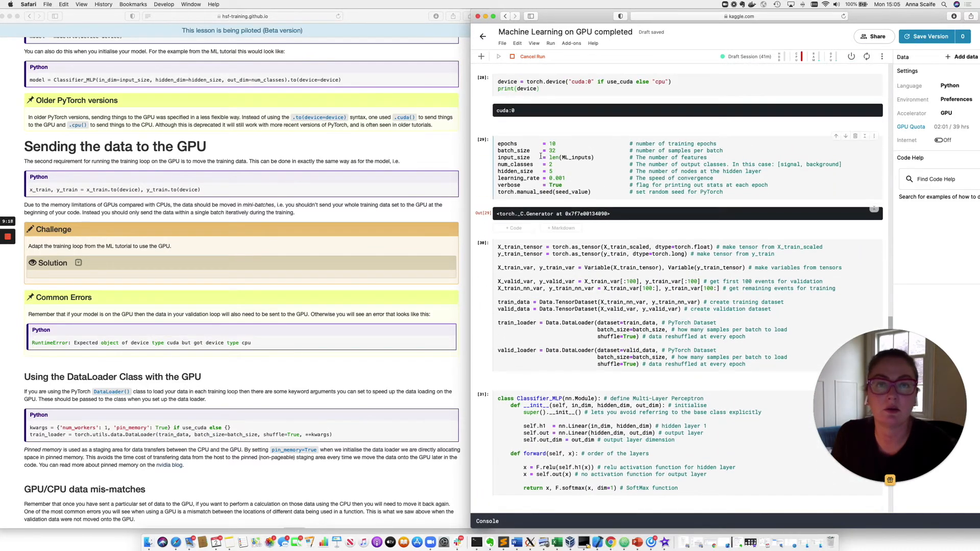
scroll("down", 3)
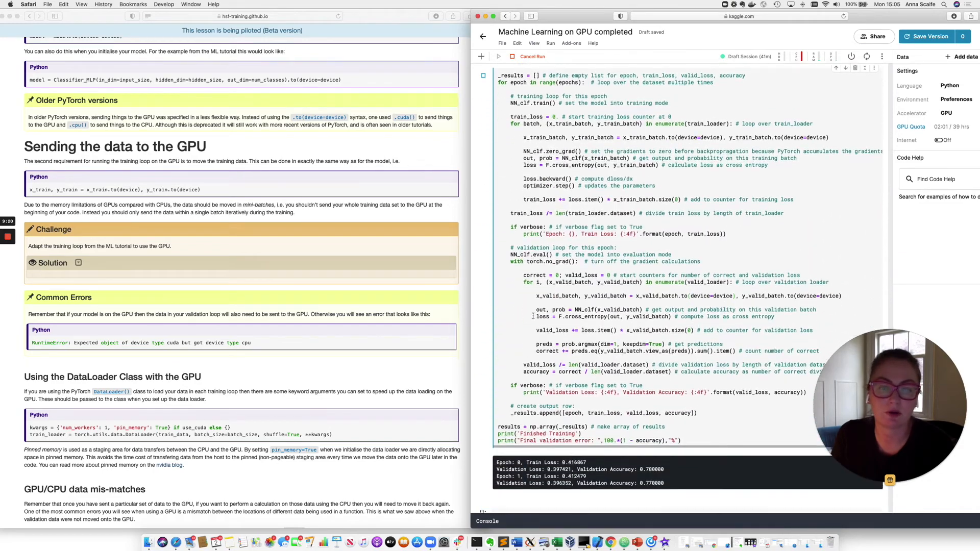
scroll("down", 3)
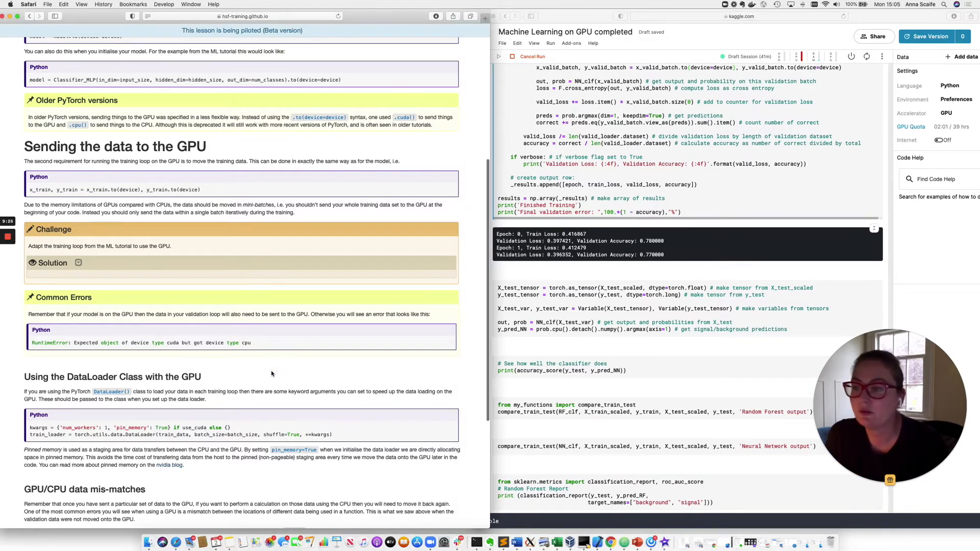
Step: Scroll the lesson through the pinned-memory DataLoader and GPU/CPU mismatch sections to Key Points
scroll("down", 3)
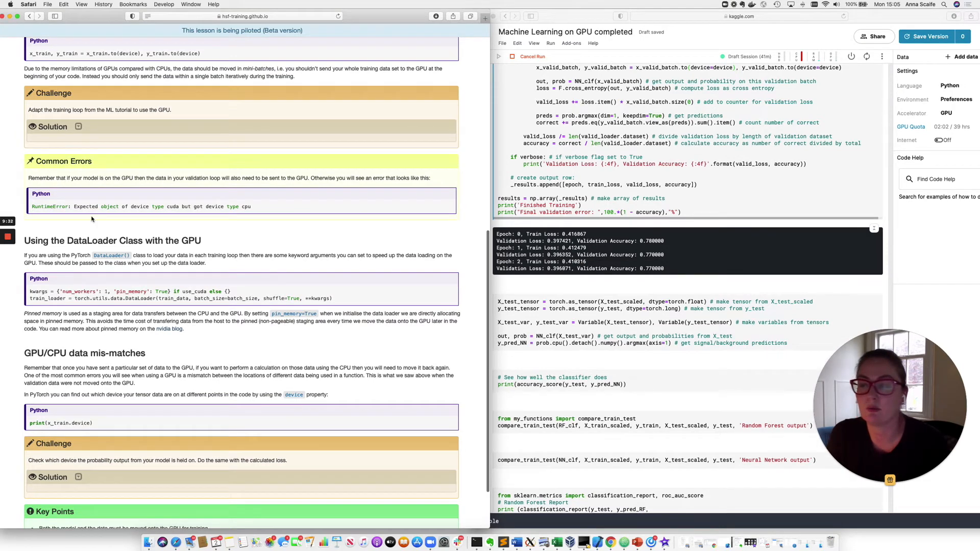
mouse_move(206, 200)
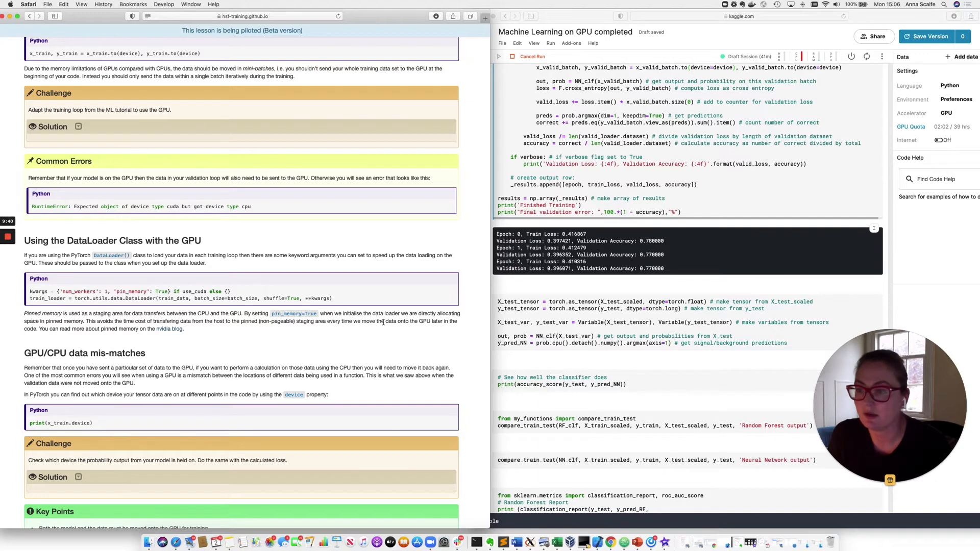
scroll("down", 3)
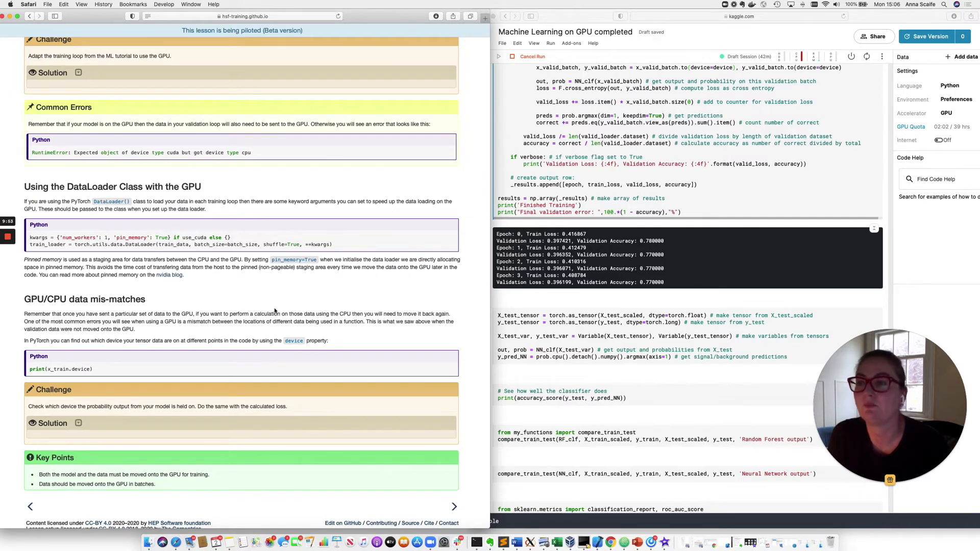
scroll("up", 3)
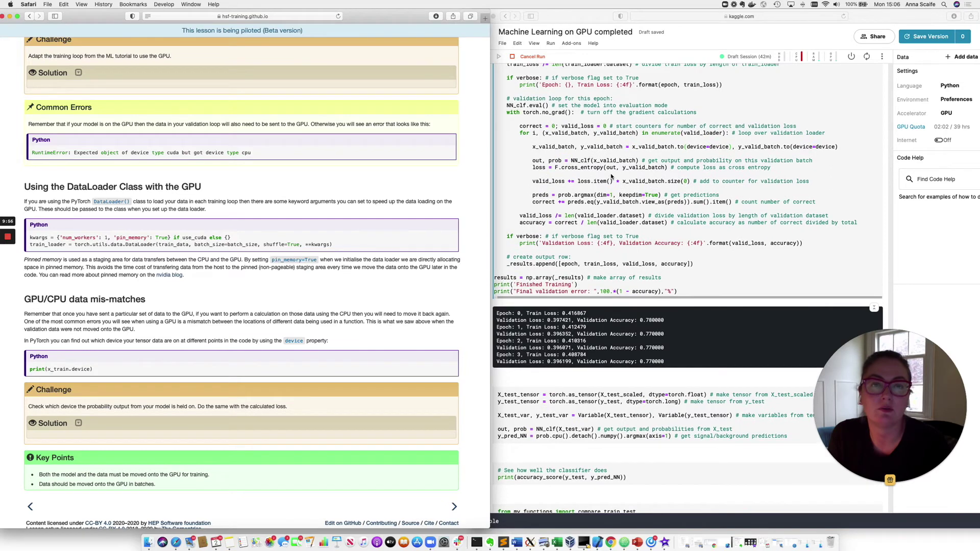
scroll("up", 3)
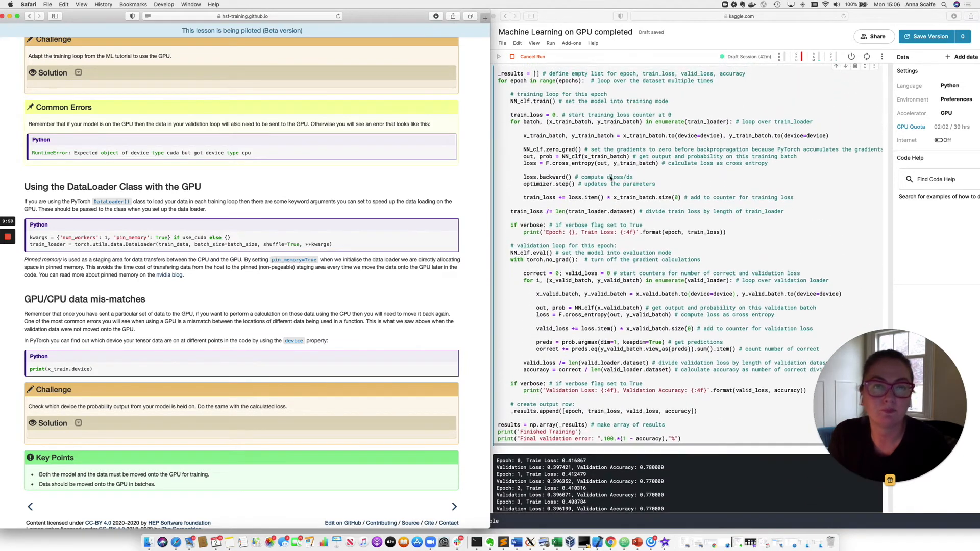
scroll("up", 3)
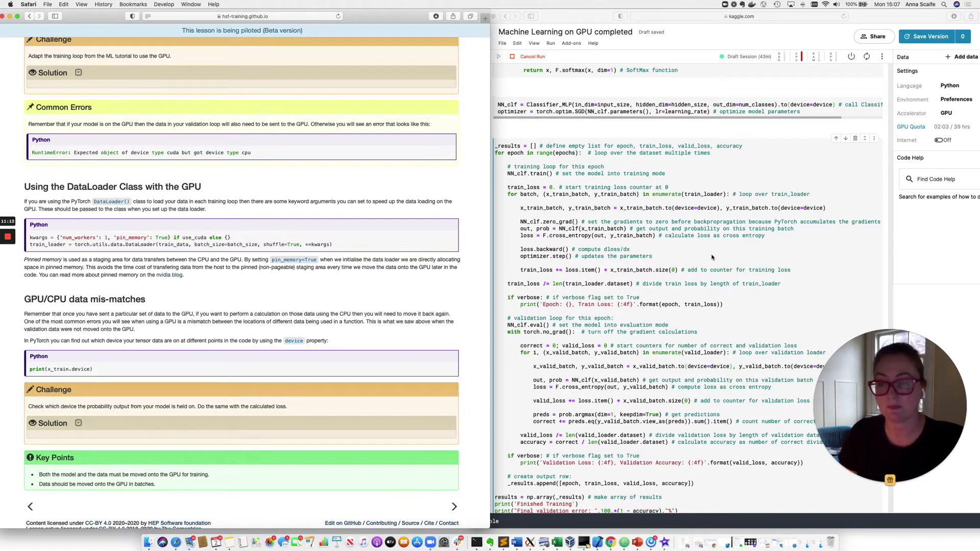
scroll("up", 3)
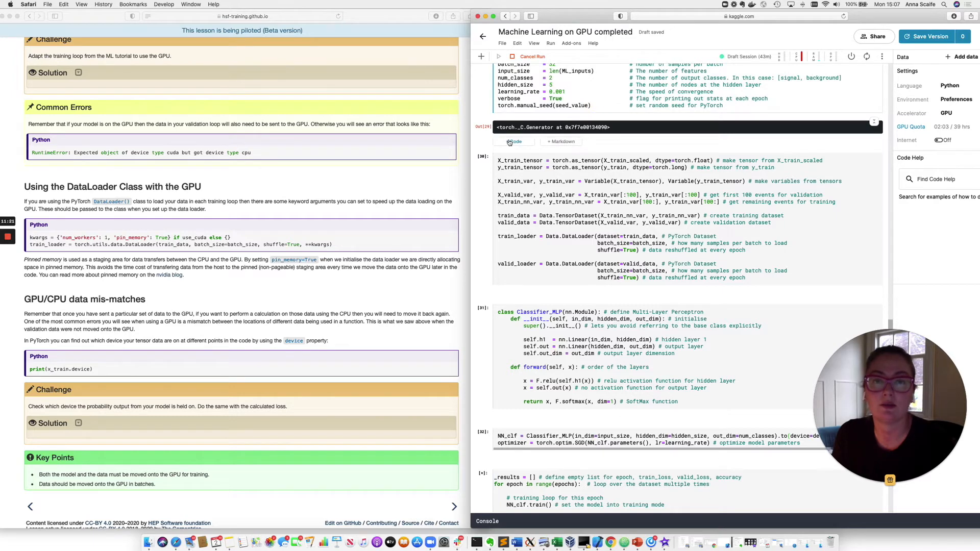
Step: Add a cell defining a CUDA-only kwargs dict with worker and pin_memory True options
left_click(513, 141)
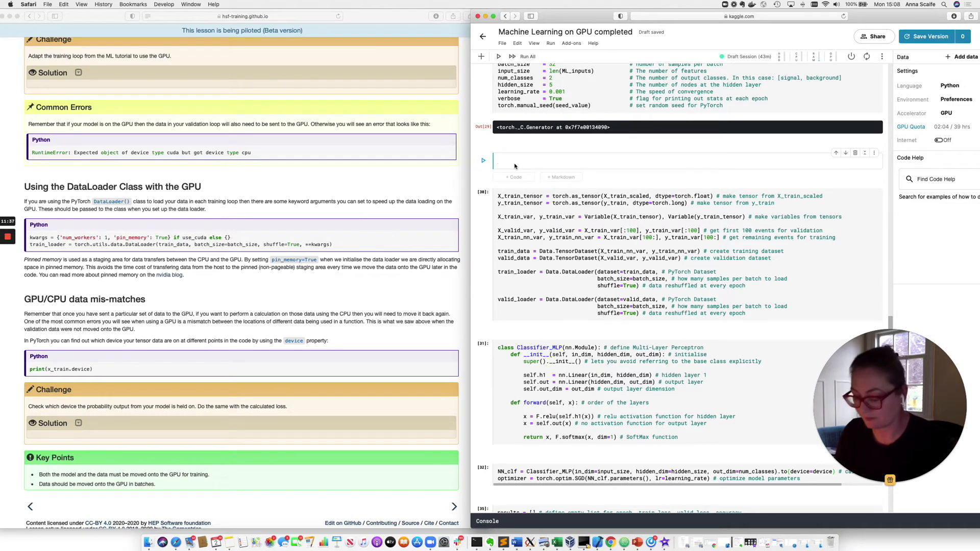
type("kw")
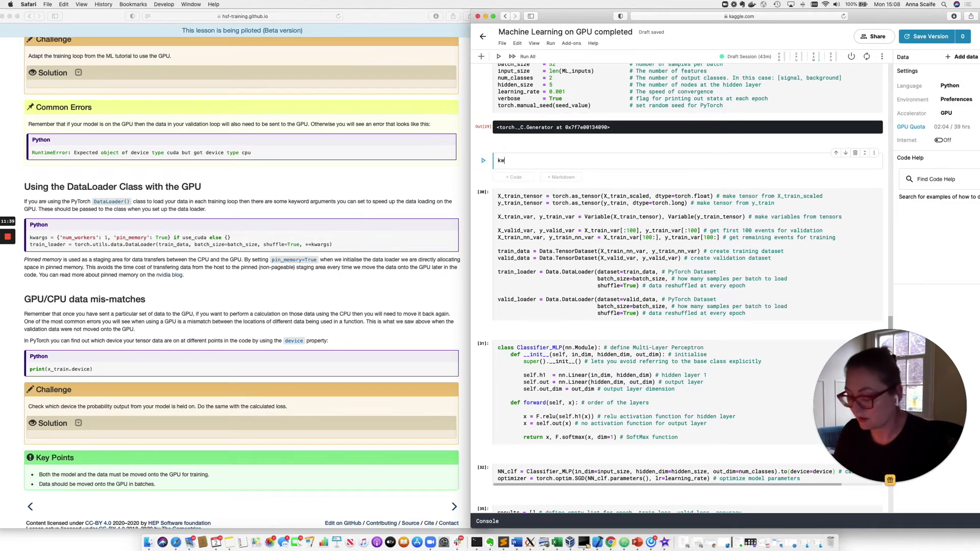
type("args = {'num_worke")
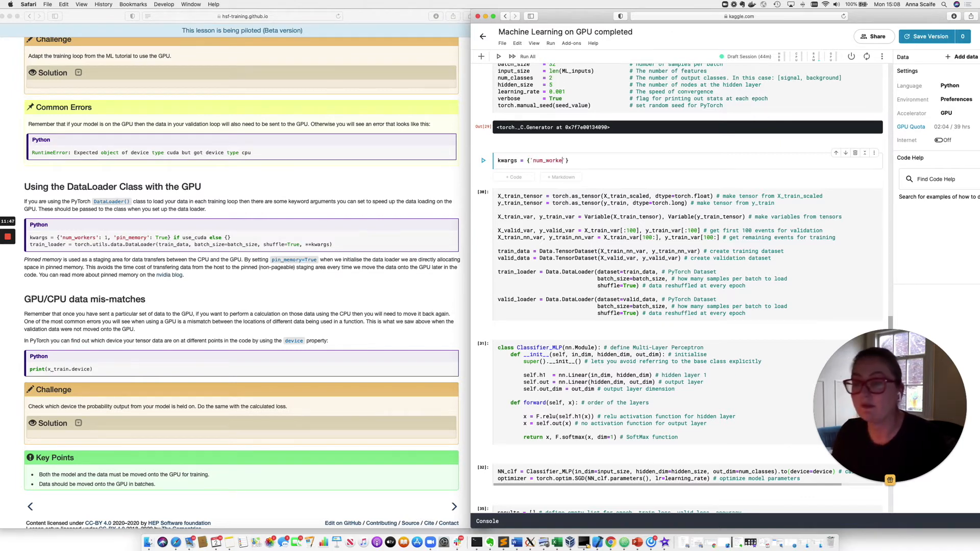
type("rs")
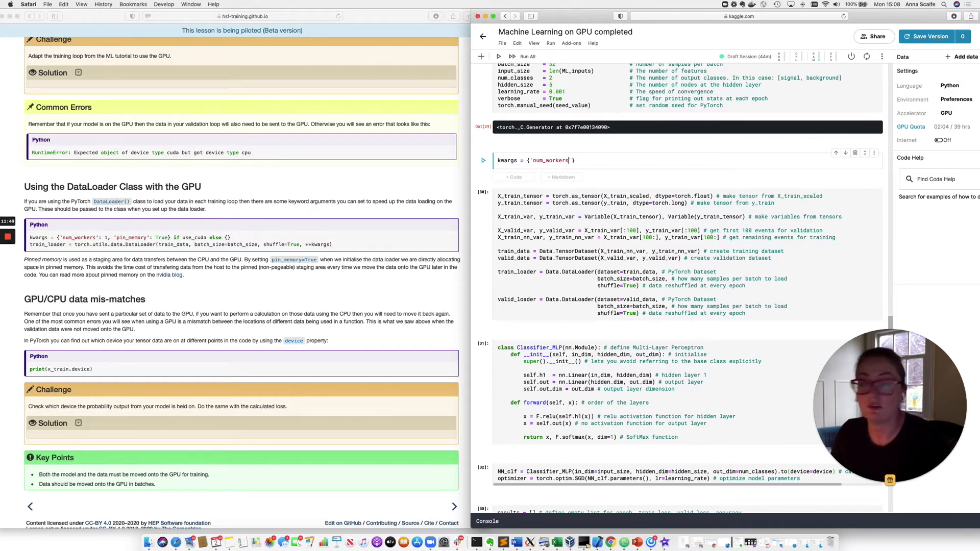
type(":1, 'pin_memory")
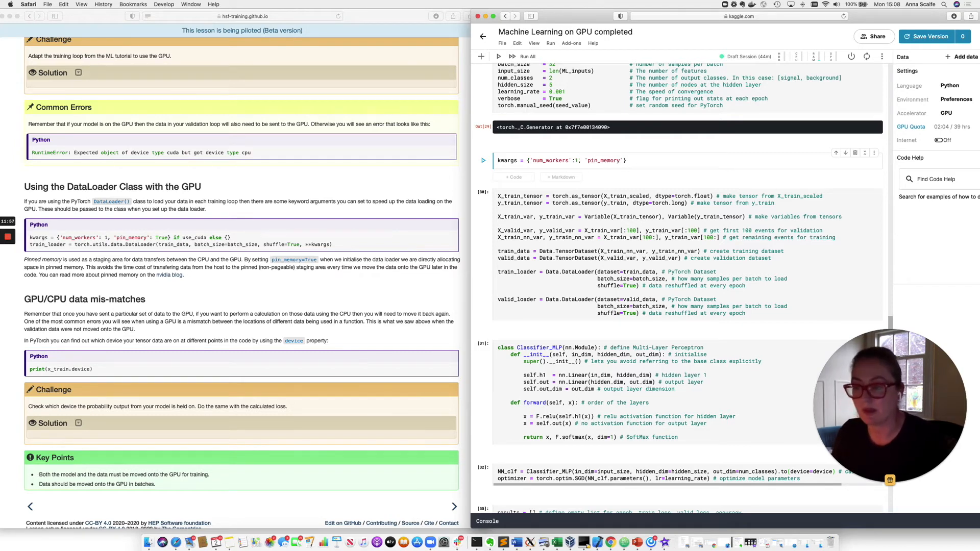
type(":")
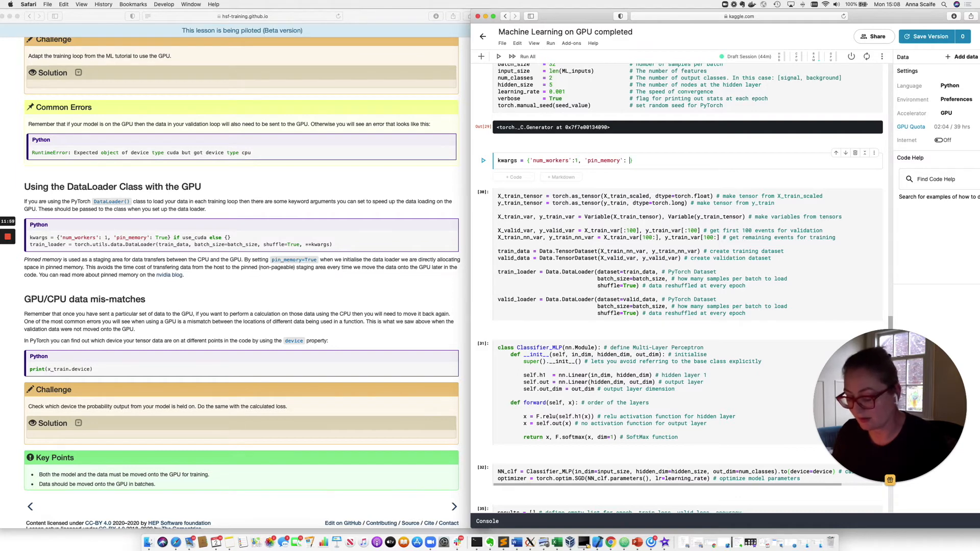
type("True}")
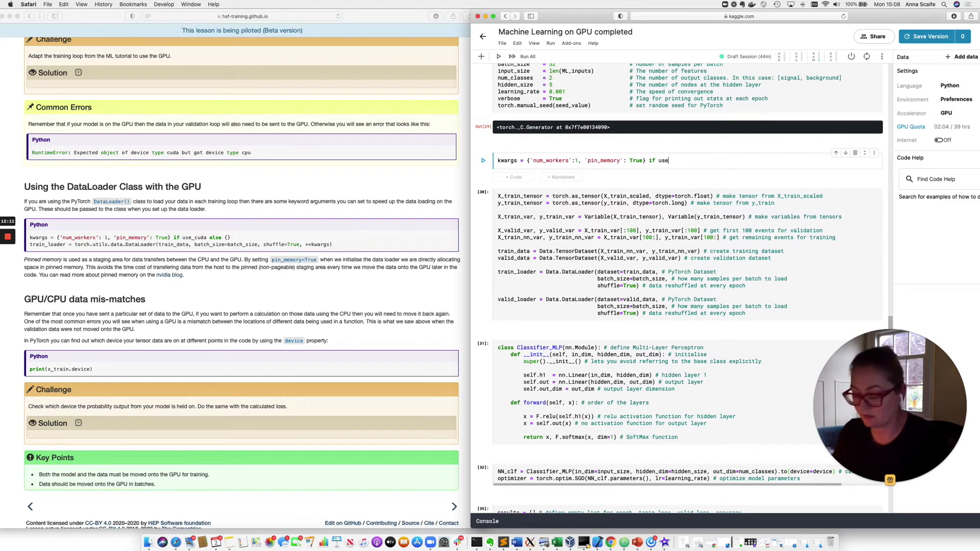
type("cuda else {}")
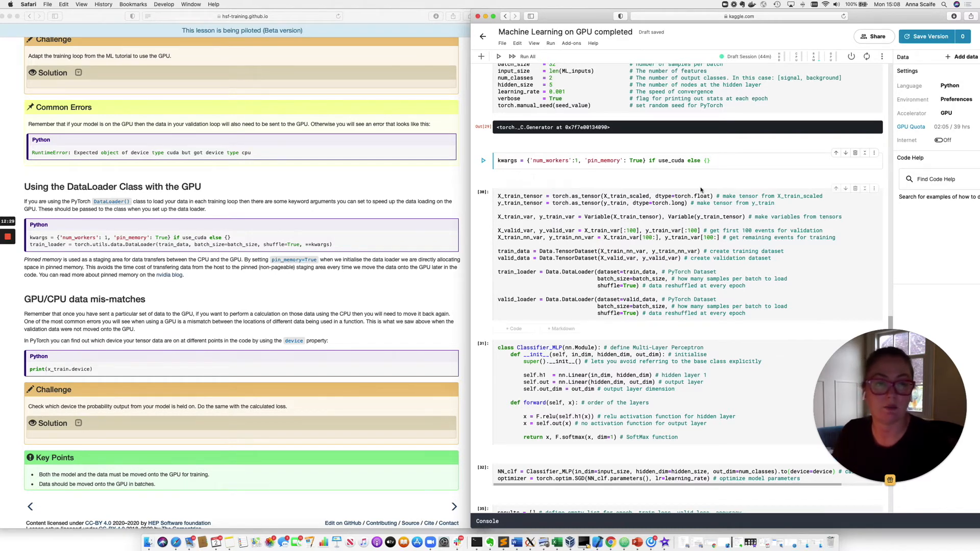
Step: Pass **kwargs to train_loader and valid_loader and rerun training
scroll("down", 3)
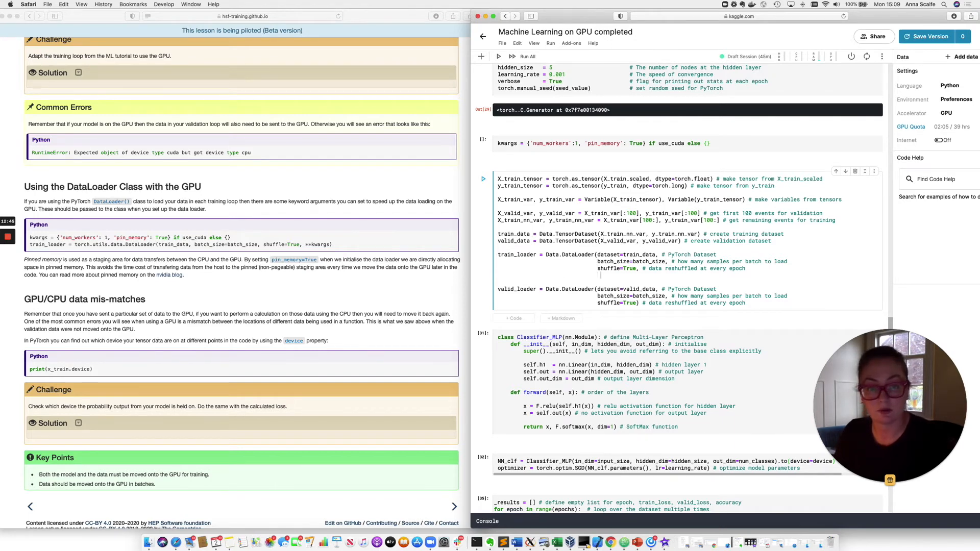
type("kwargs)")
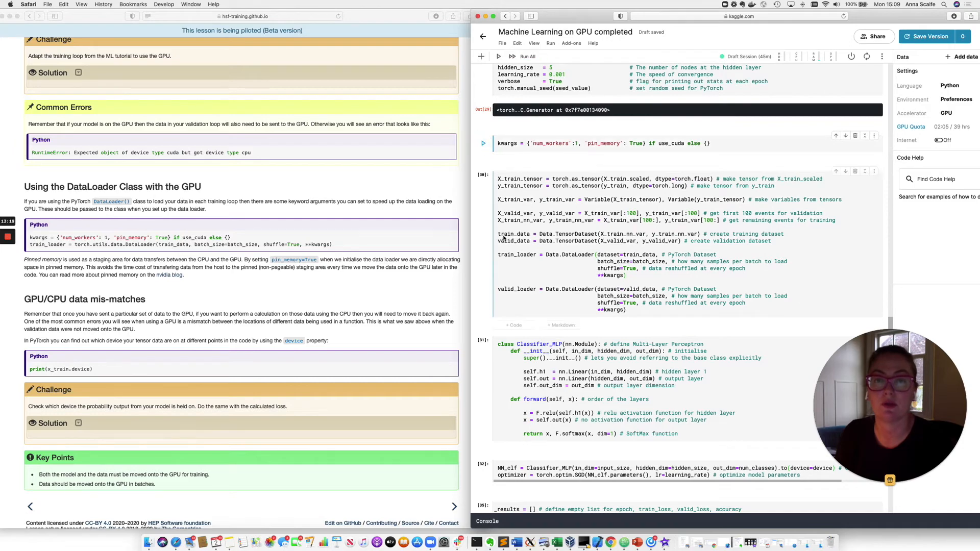
scroll("down", 3)
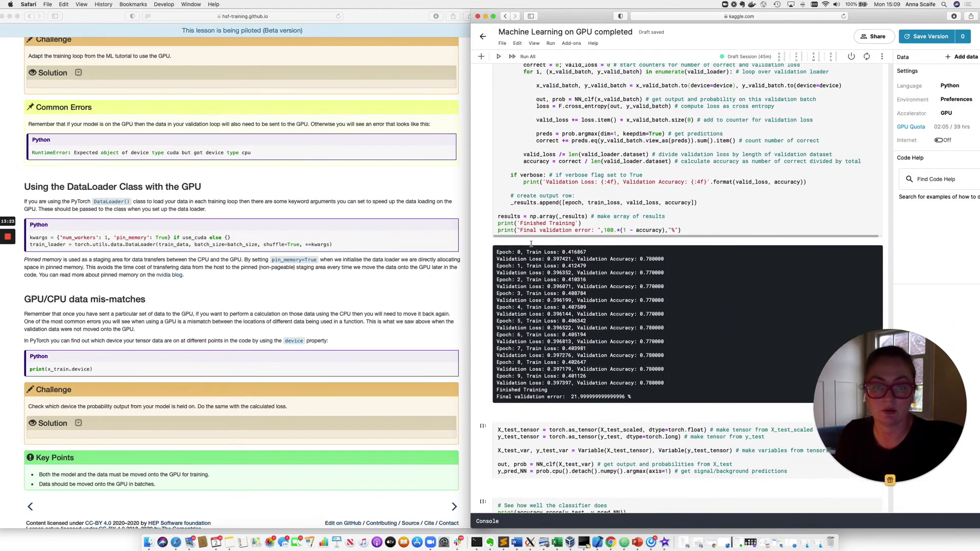
Step: Scroll to the ten-epoch training log ending near 22% final validation error
scroll("down", 3)
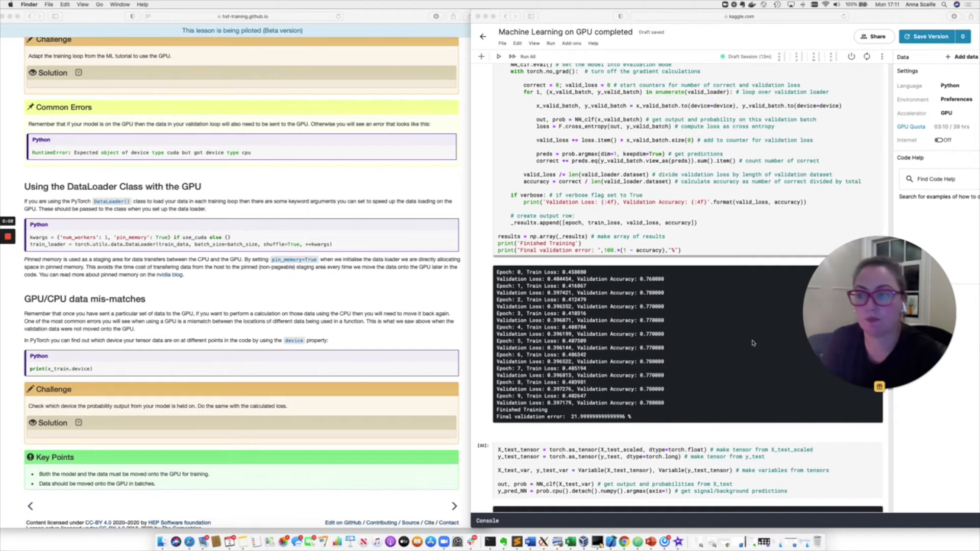
mouse_move(744, 334)
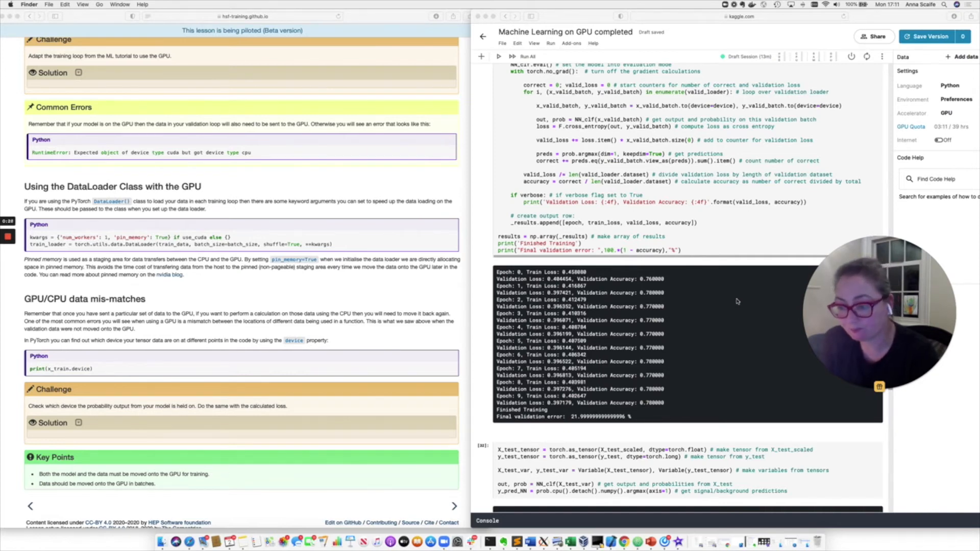
mouse_move(636, 217)
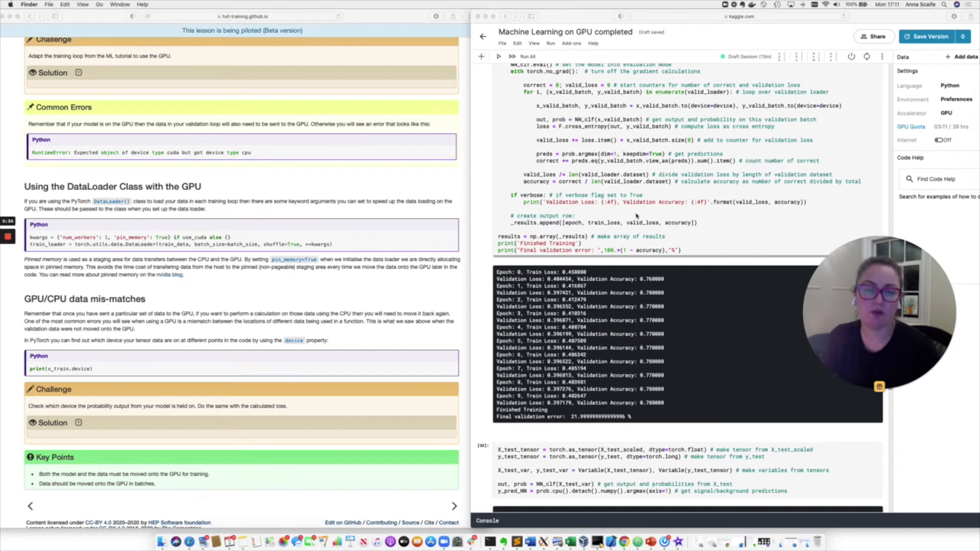
mouse_move(564, 141)
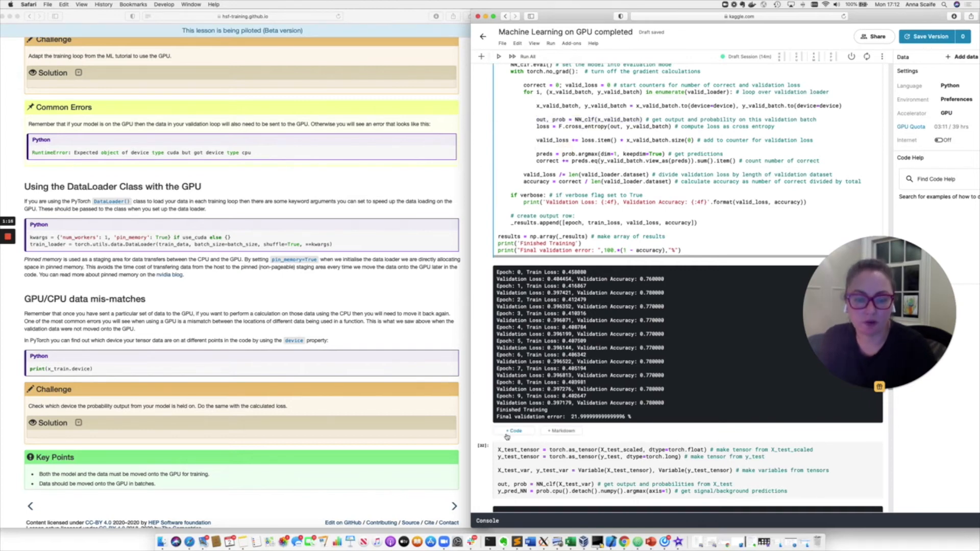
Step: Run a new cell with print(out.device) showing cuda:0, then add an empty cell below
left_click(514, 431)
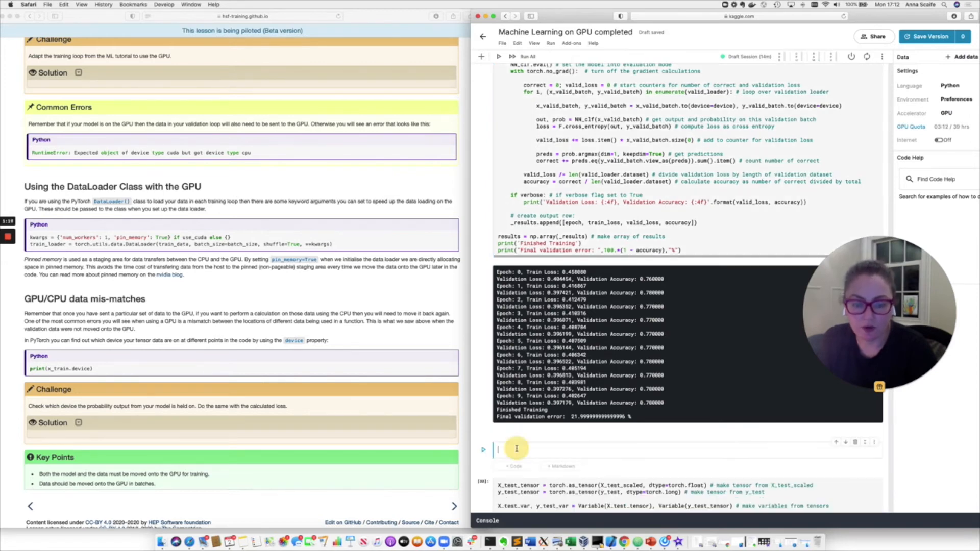
type("print")
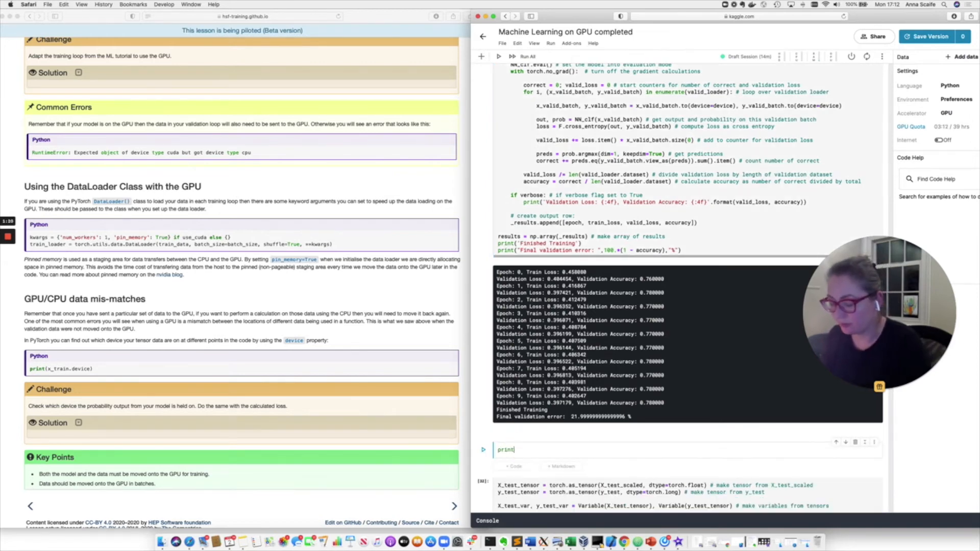
type("(out.")
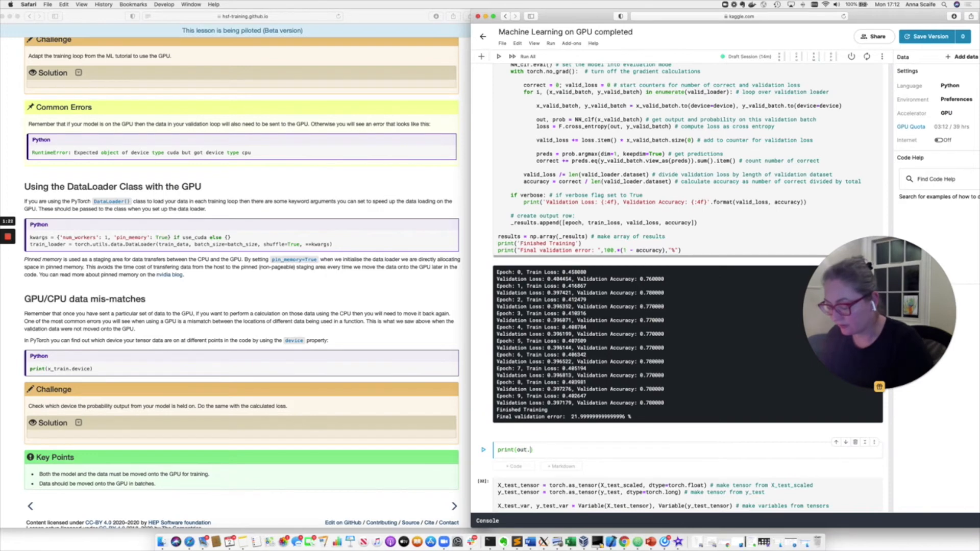
type(".device")
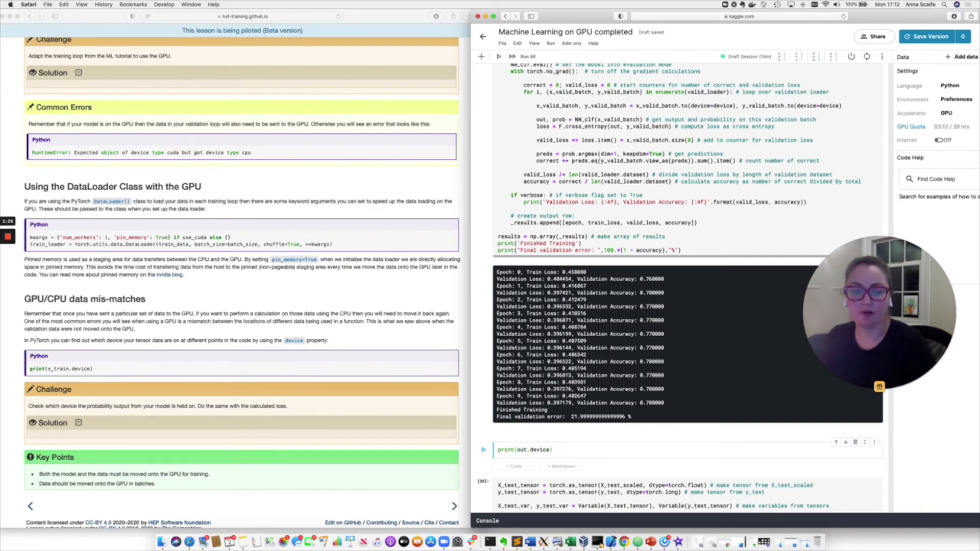
left_click(483, 449)
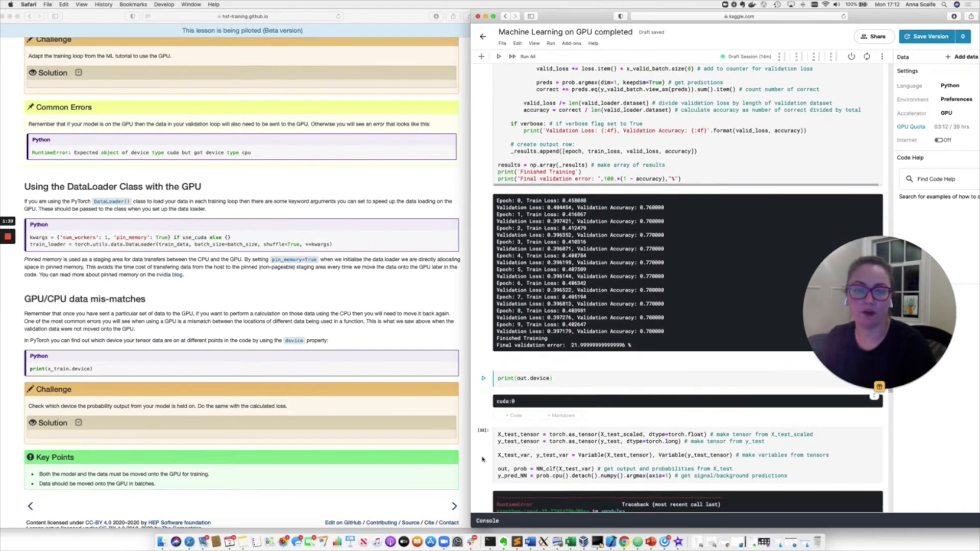
scroll("up", 3)
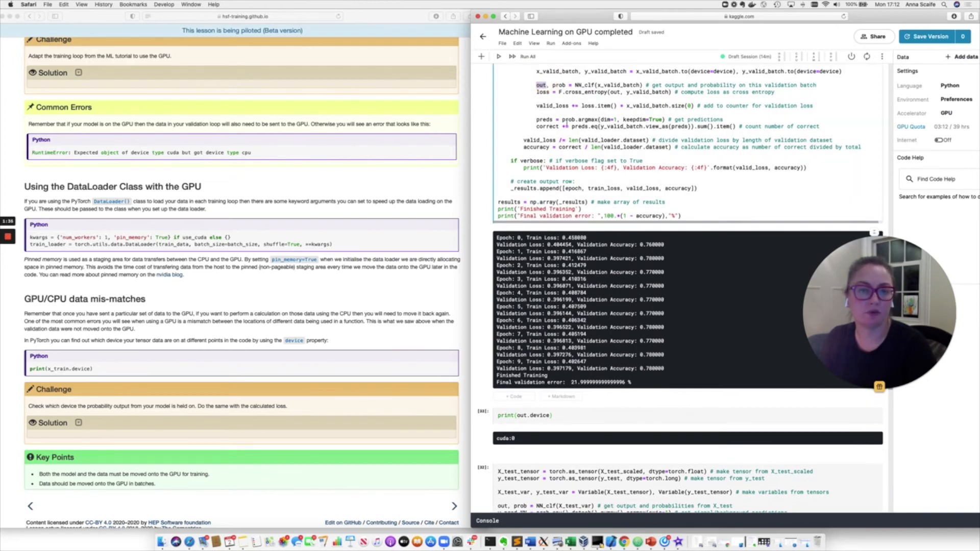
left_click(524, 415)
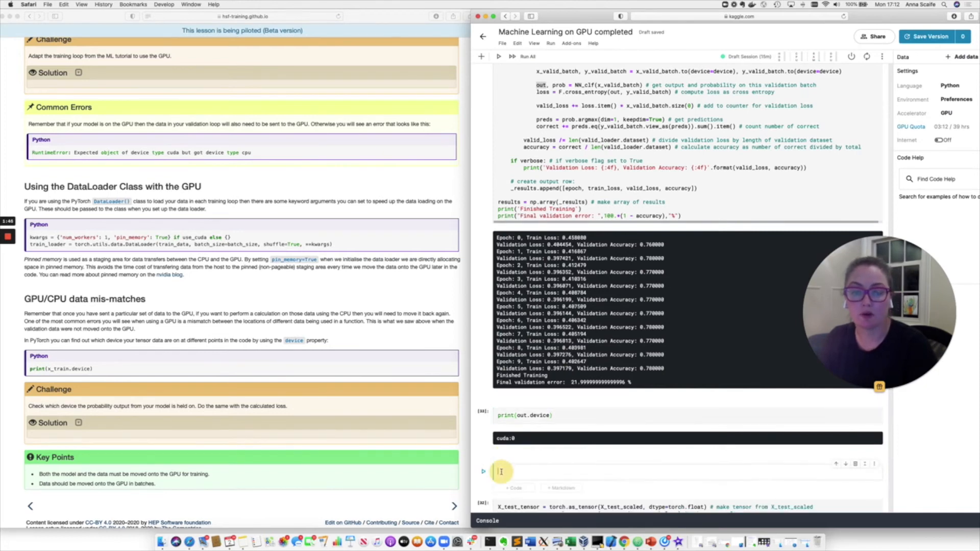
Step: Write out = out.to(device=torch.device('cpu')) and print(out.device), confirming cpu
type("o")
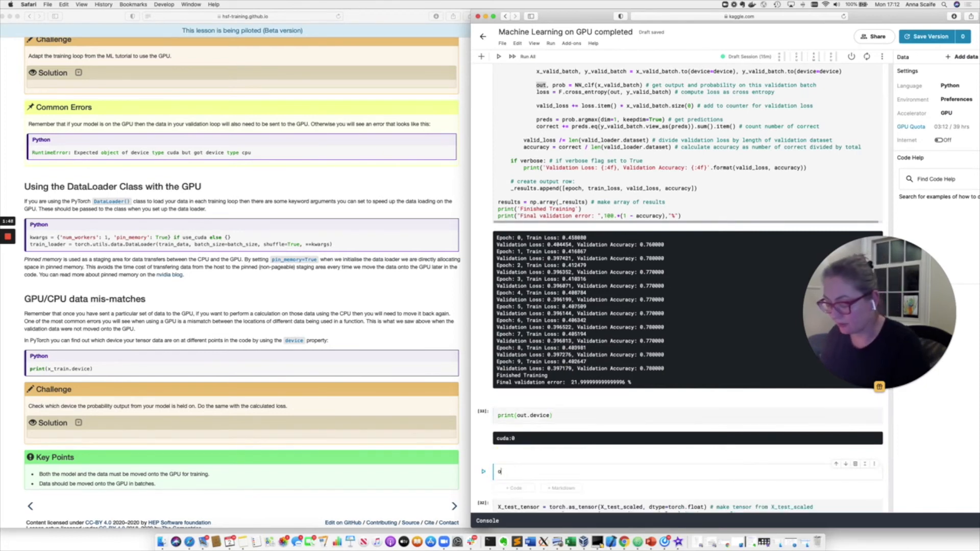
type("ut = out")
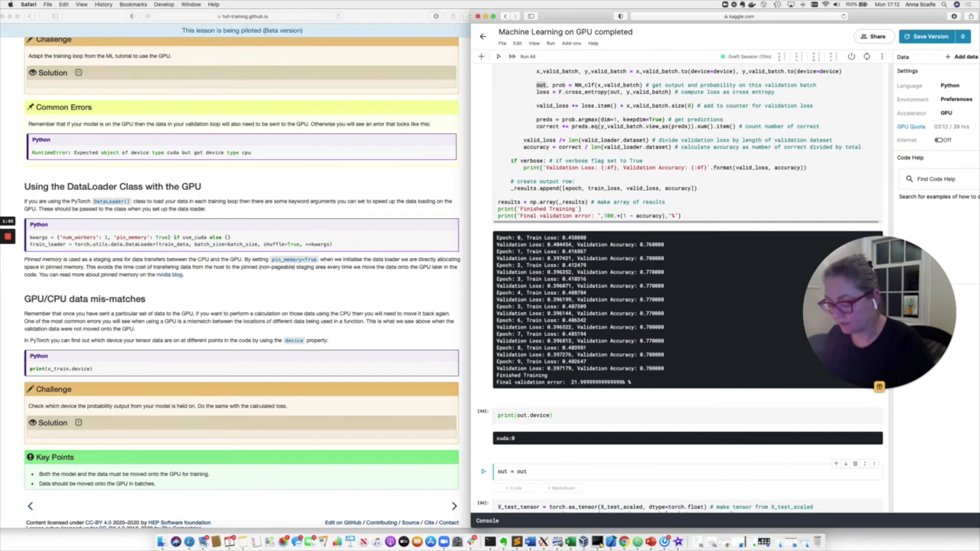
type(".to(device=\"")
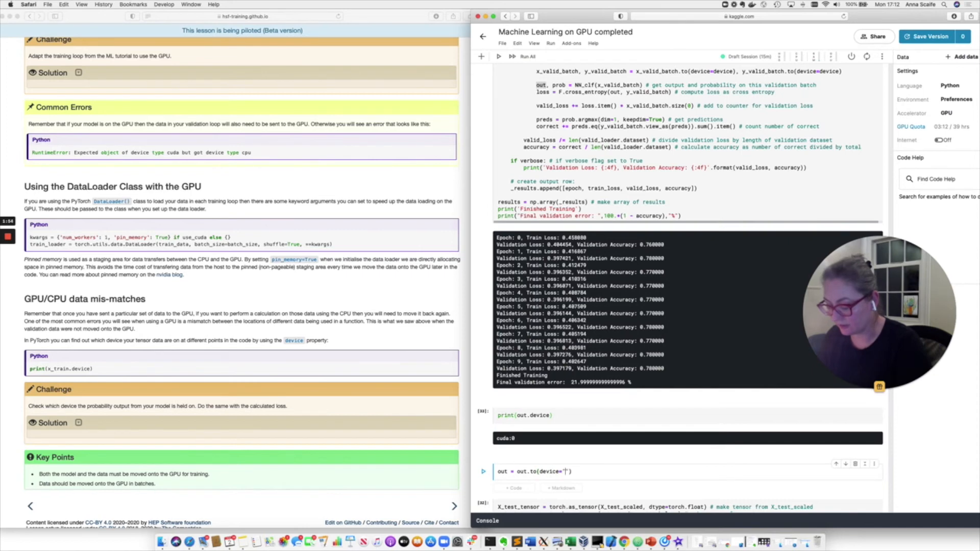
type("cpu")
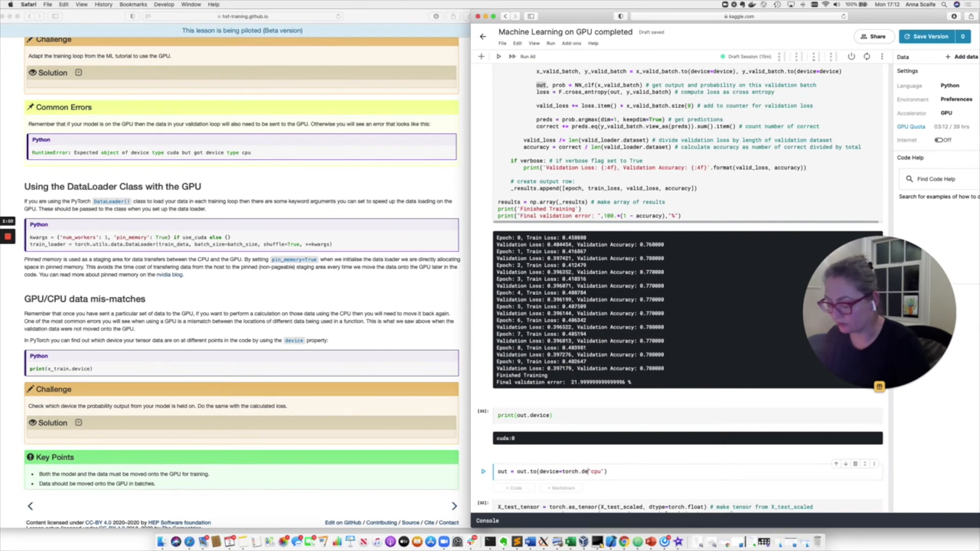
type("vice(")
type("print(out.device)")
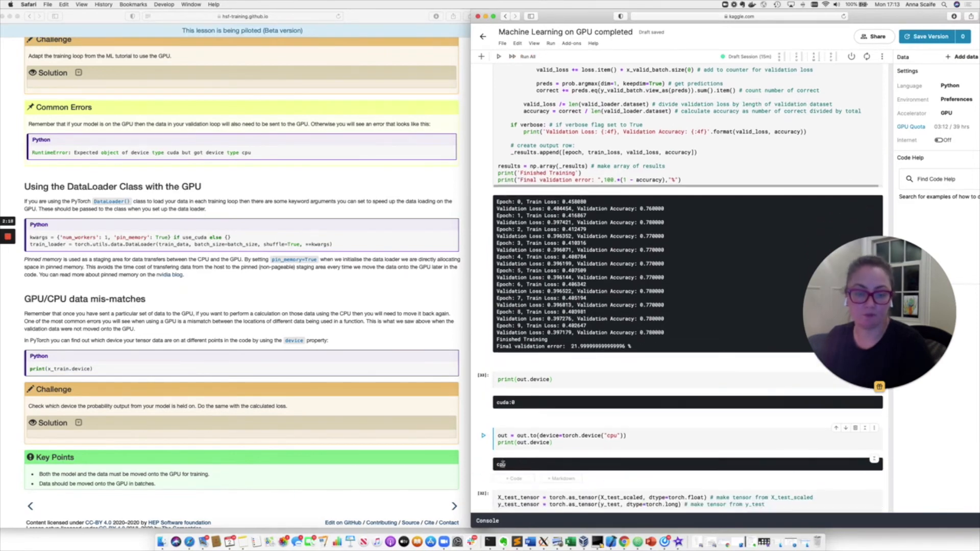
scroll("down", 3)
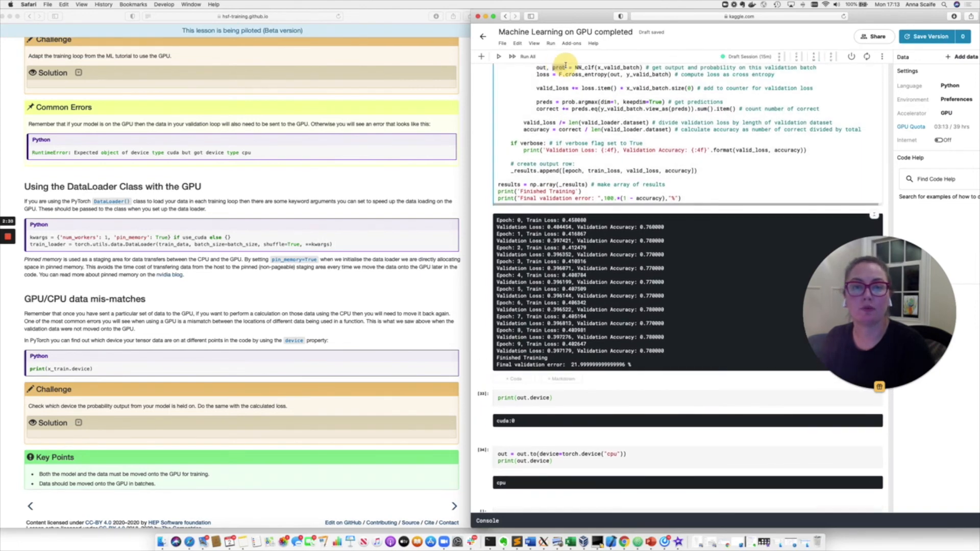
scroll("down", 3)
type("p")
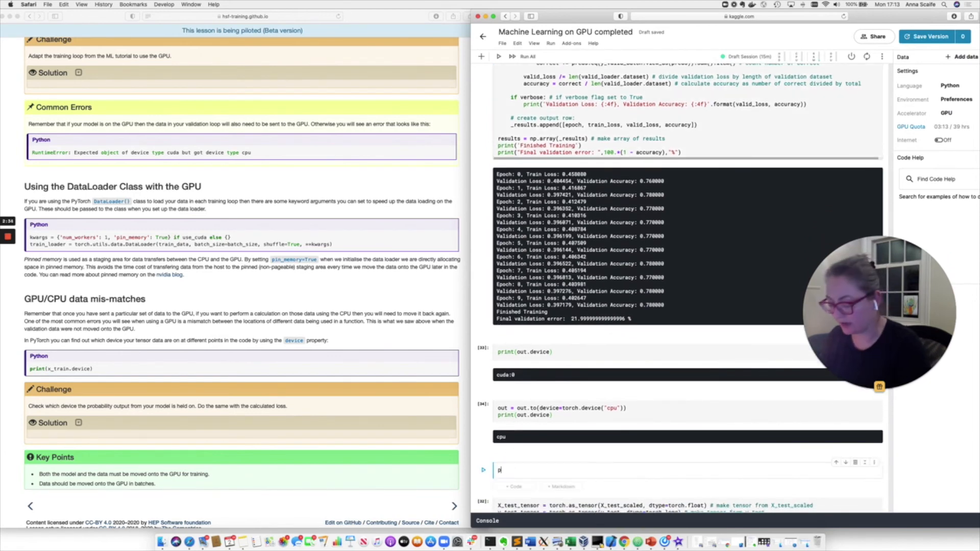
Step: Run print(prob.device), showing the probability tensor on cuda:0
type("rint(prob")
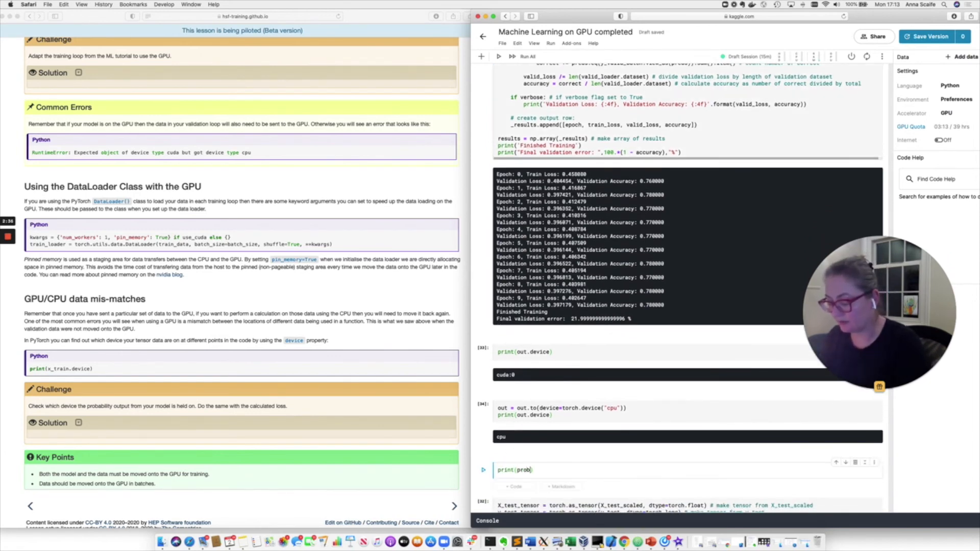
type(".device")
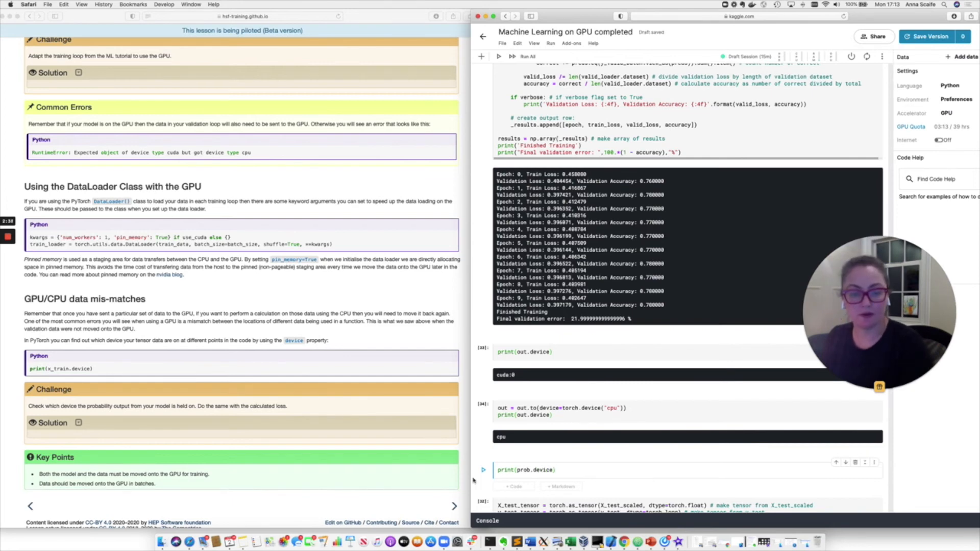
left_click(483, 470)
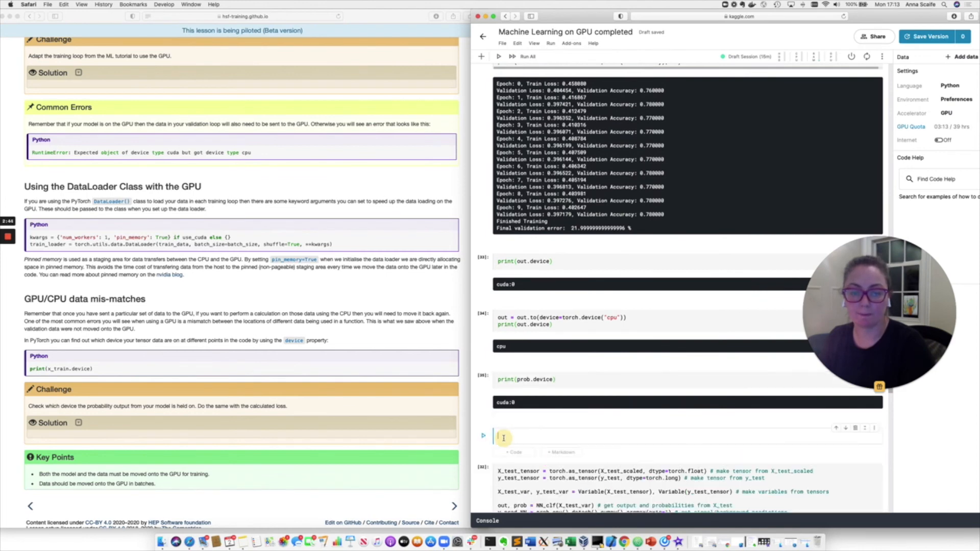
Step: Move prob to the CPU with prob = prob.cpu() and print(prob.device)
type("prob = prob.")
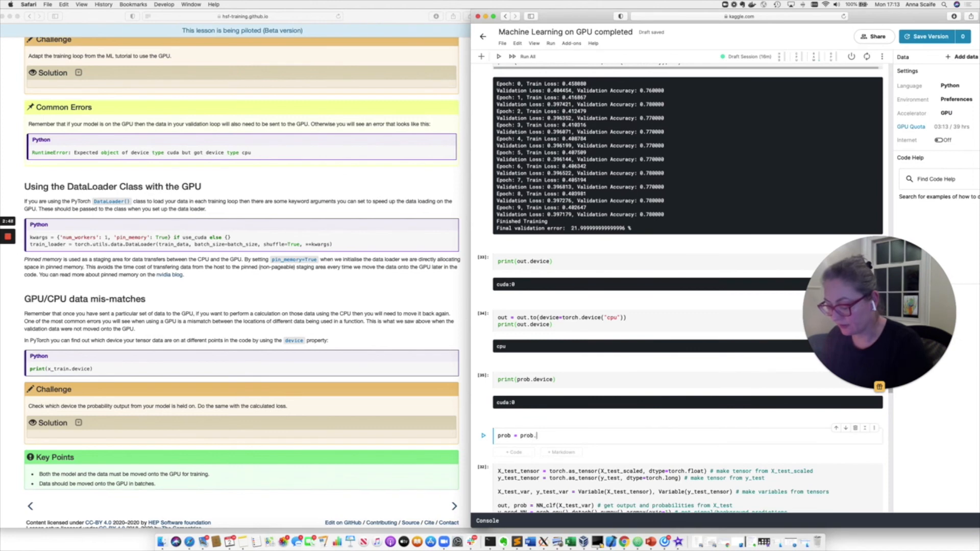
type("cpu()")
type("print(")
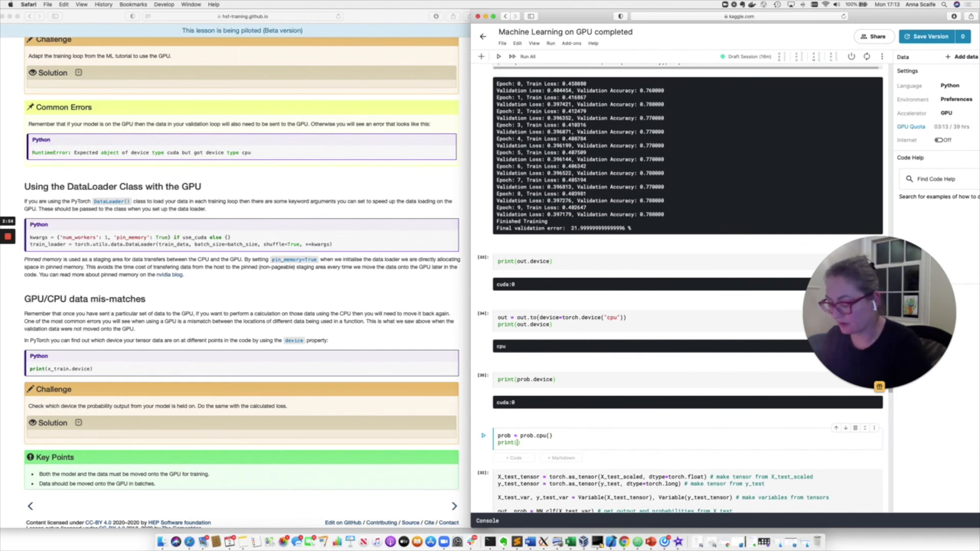
type("prob.device")
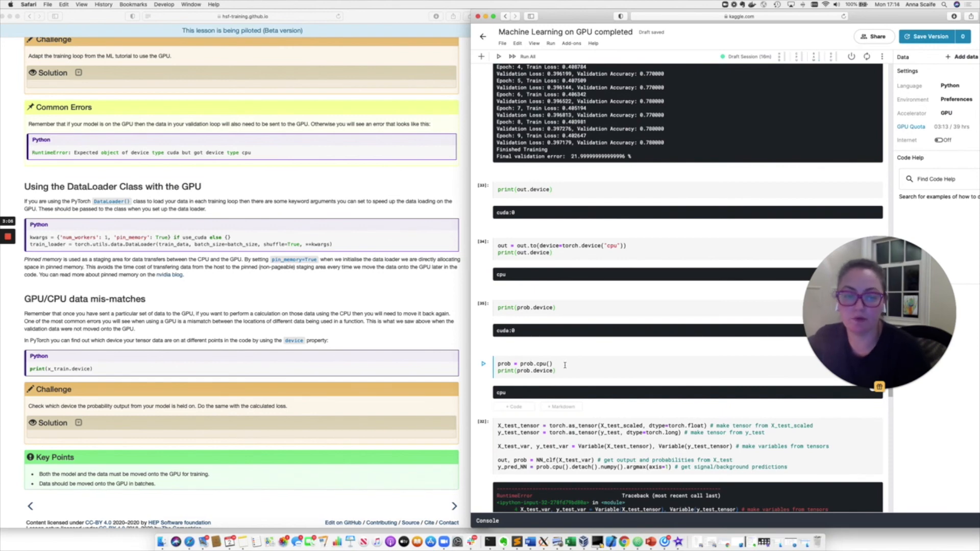
mouse_move(565, 373)
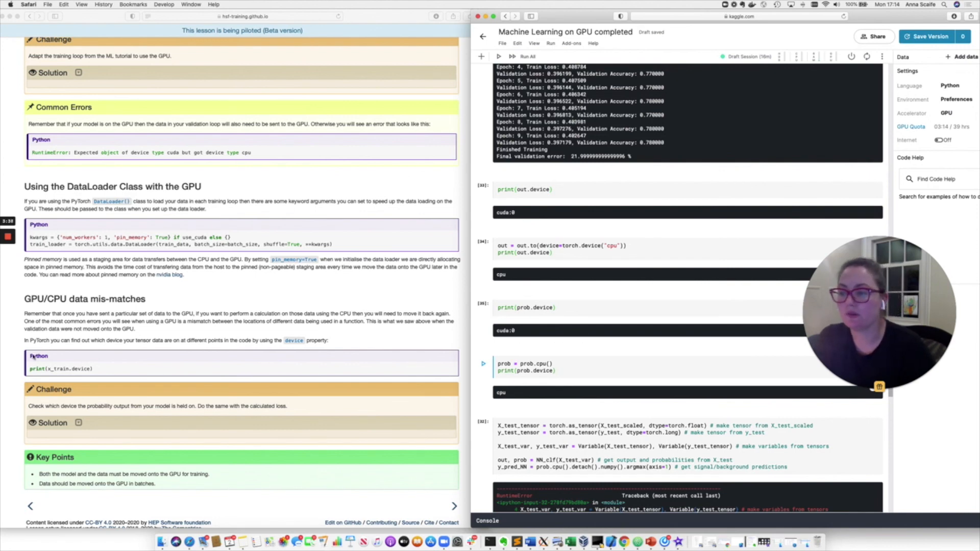
mouse_move(167, 381)
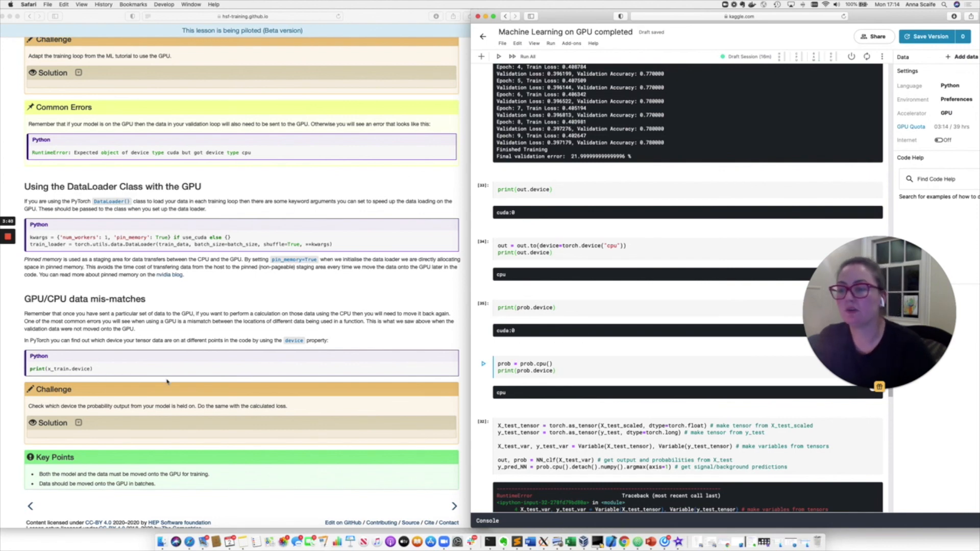
scroll("up", 3)
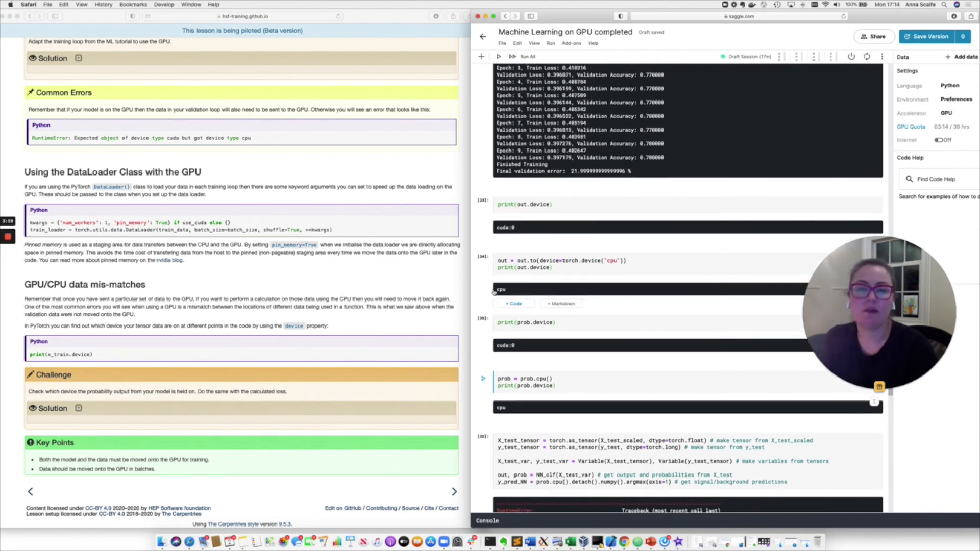
scroll("up", 3)
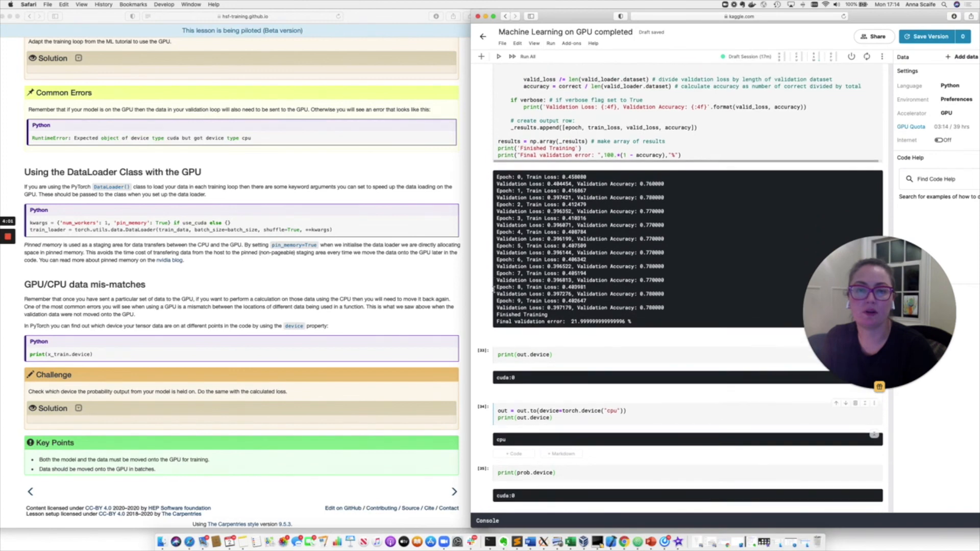
scroll("up", 3)
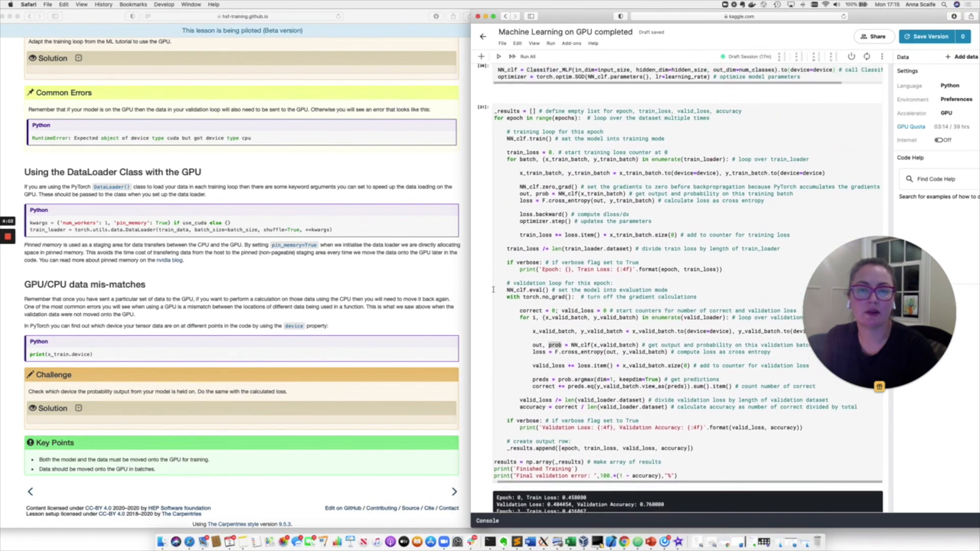
scroll("up", 3)
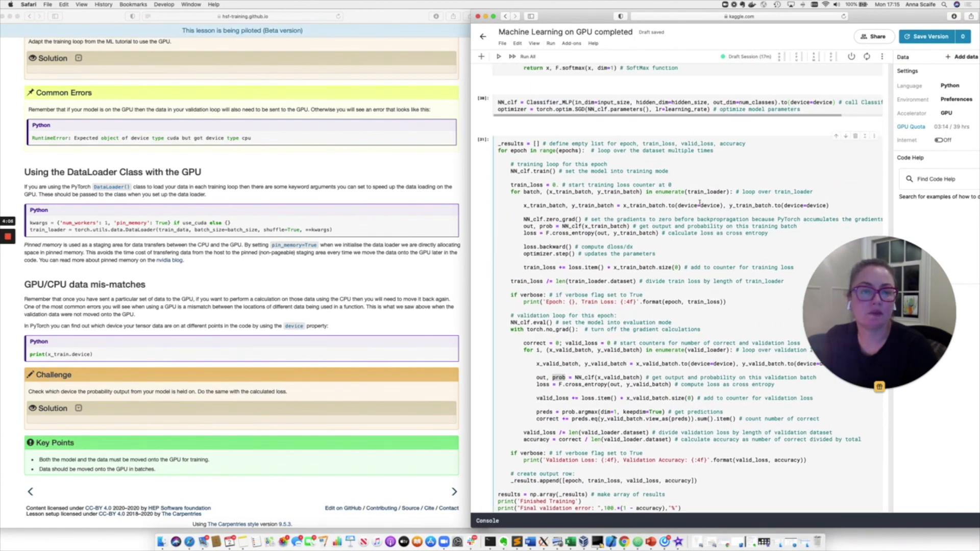